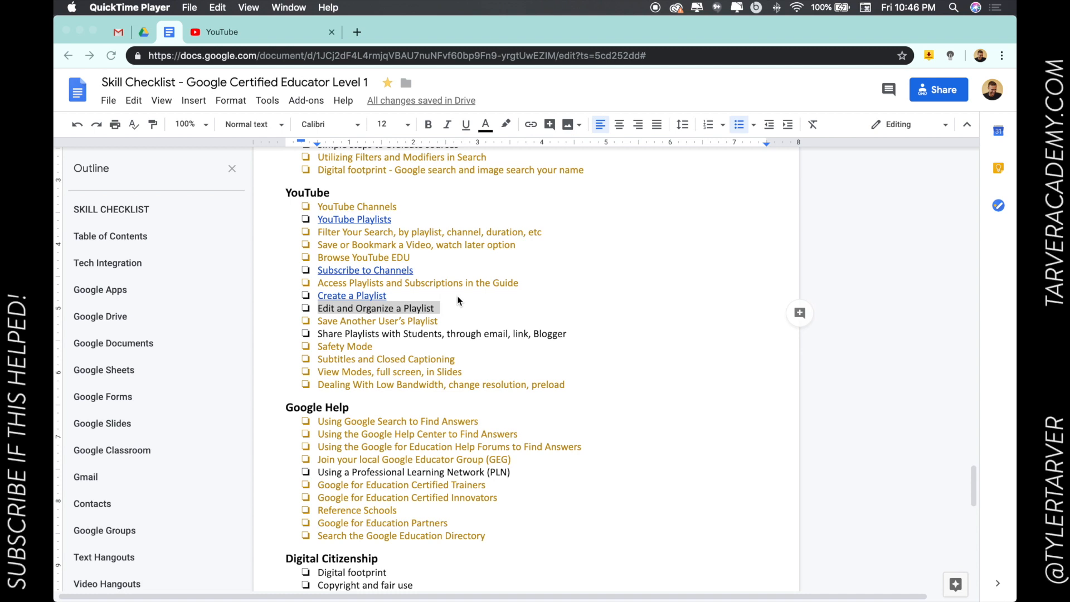
pyautogui.moveTo(309, 200)
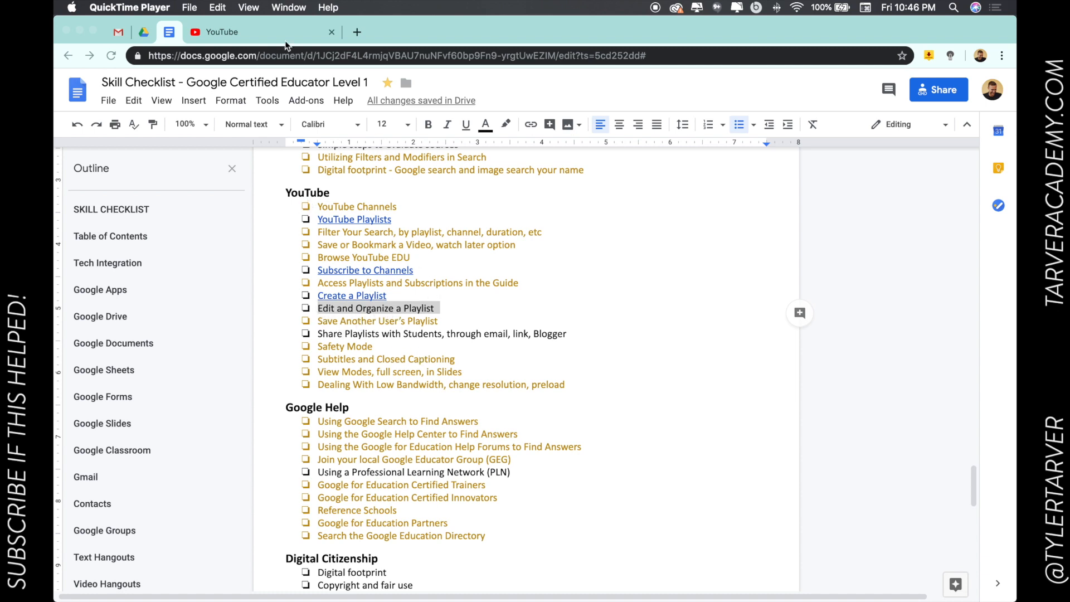
pyautogui.moveTo(274, 40)
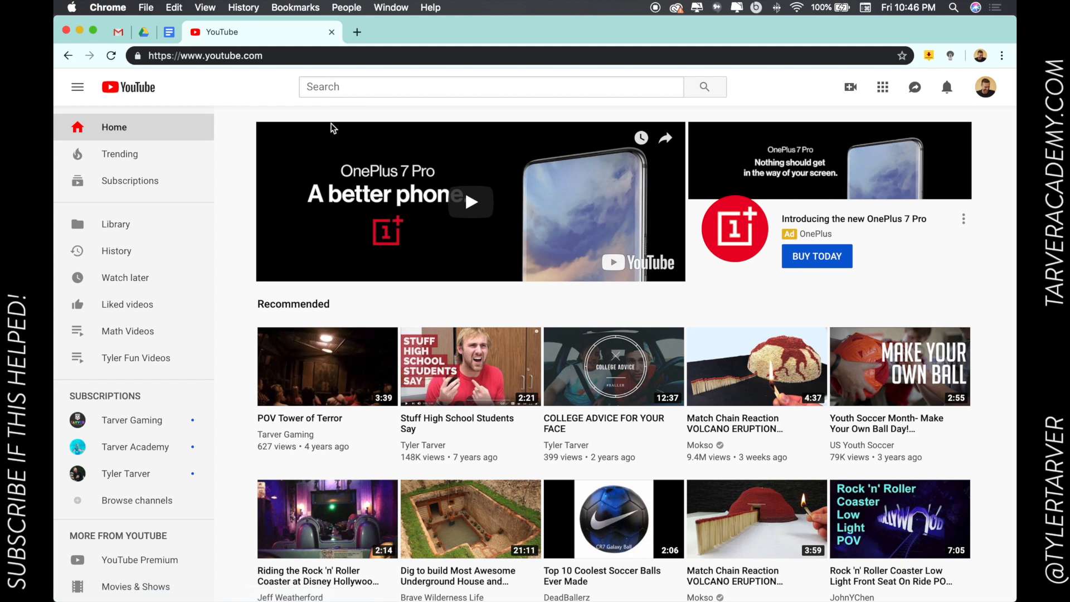
pyautogui.click(77, 87)
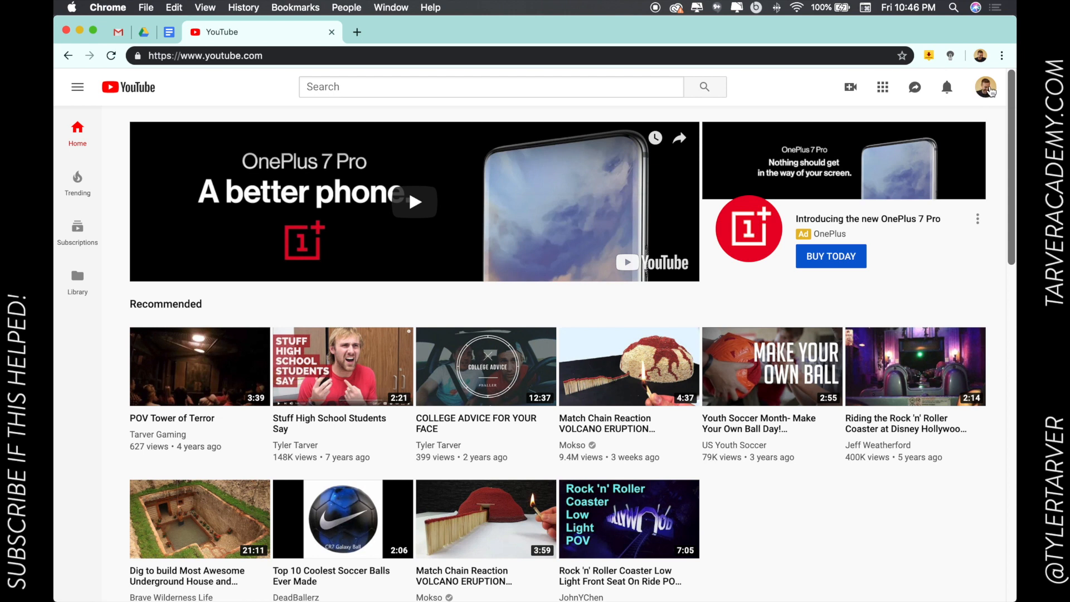
pyautogui.moveTo(989, 94)
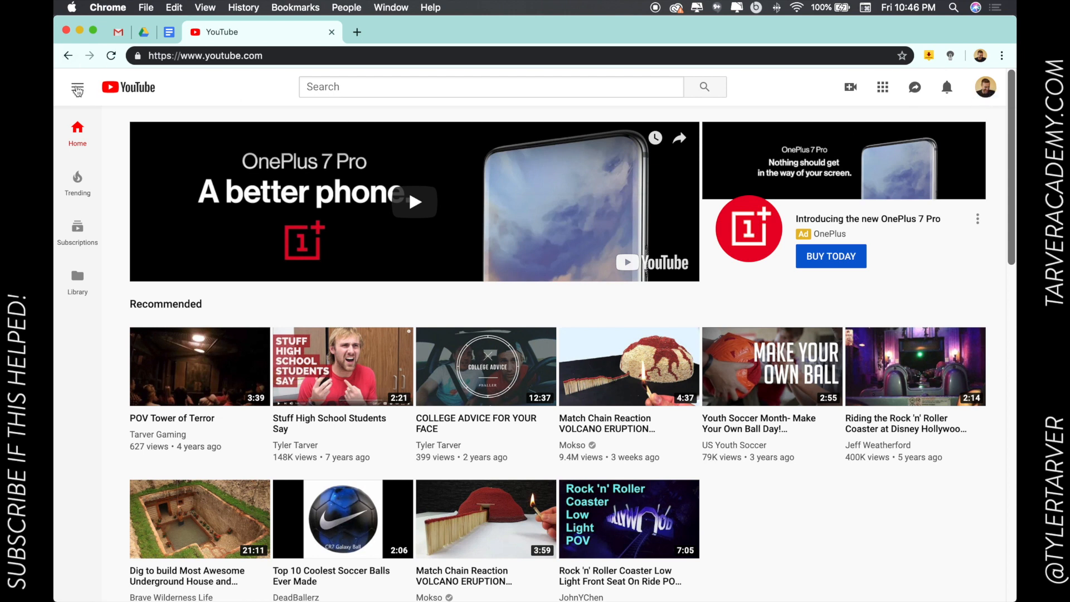
pyautogui.click(77, 87)
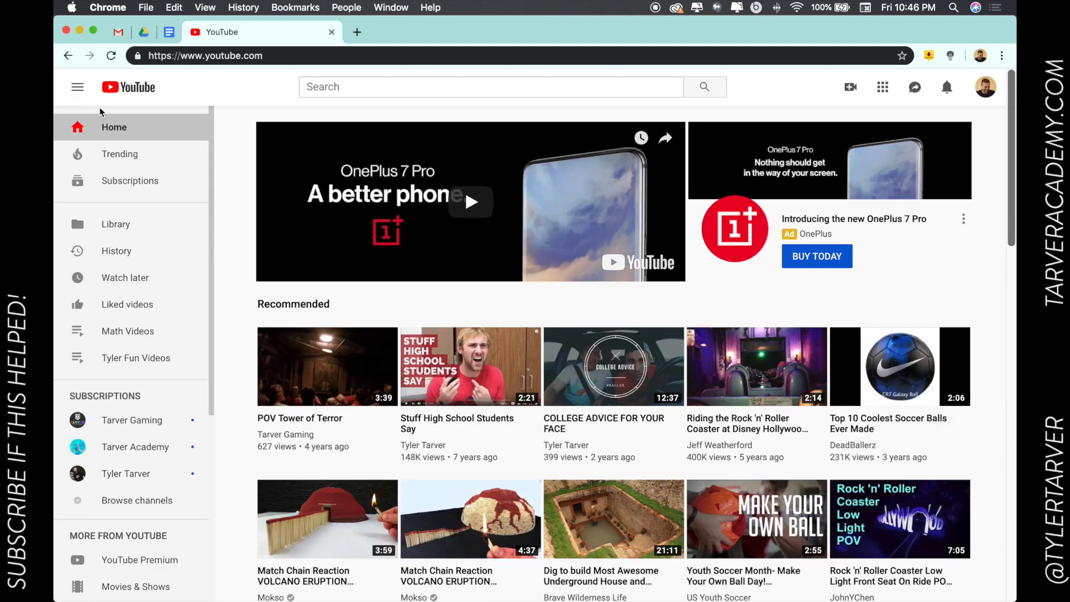
pyautogui.moveTo(156, 358)
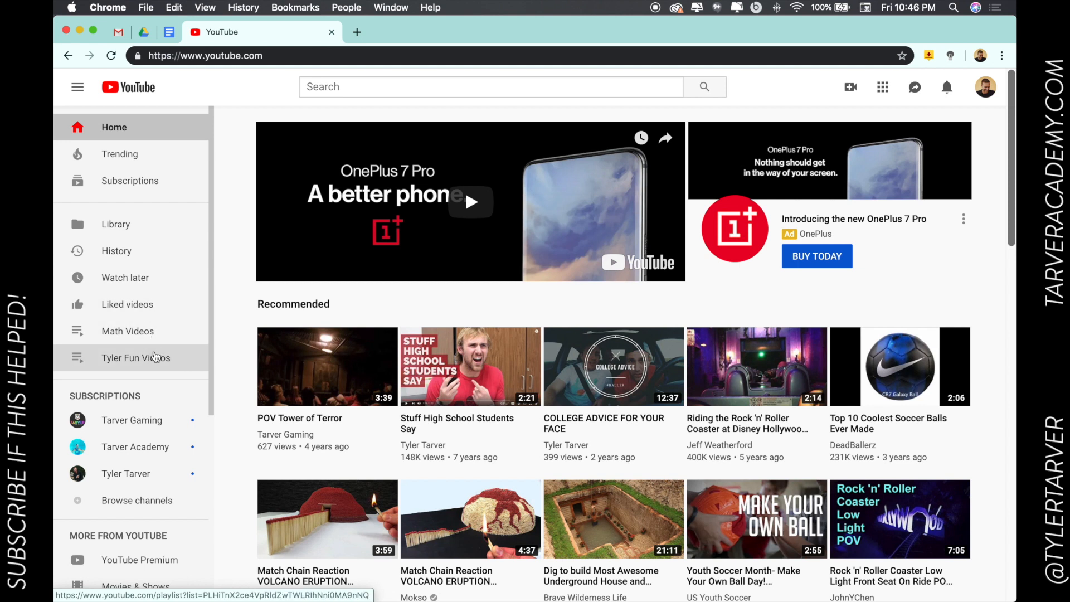
pyautogui.moveTo(163, 349)
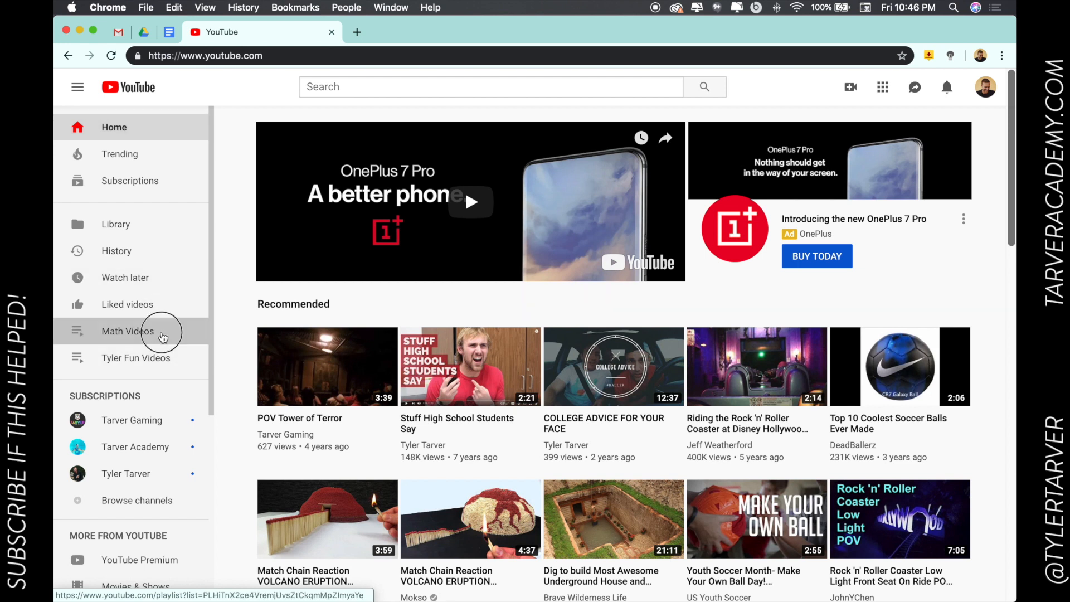
# - Open the Math Videos playlist from the guide and enter its editing page
pyautogui.click(127, 331)
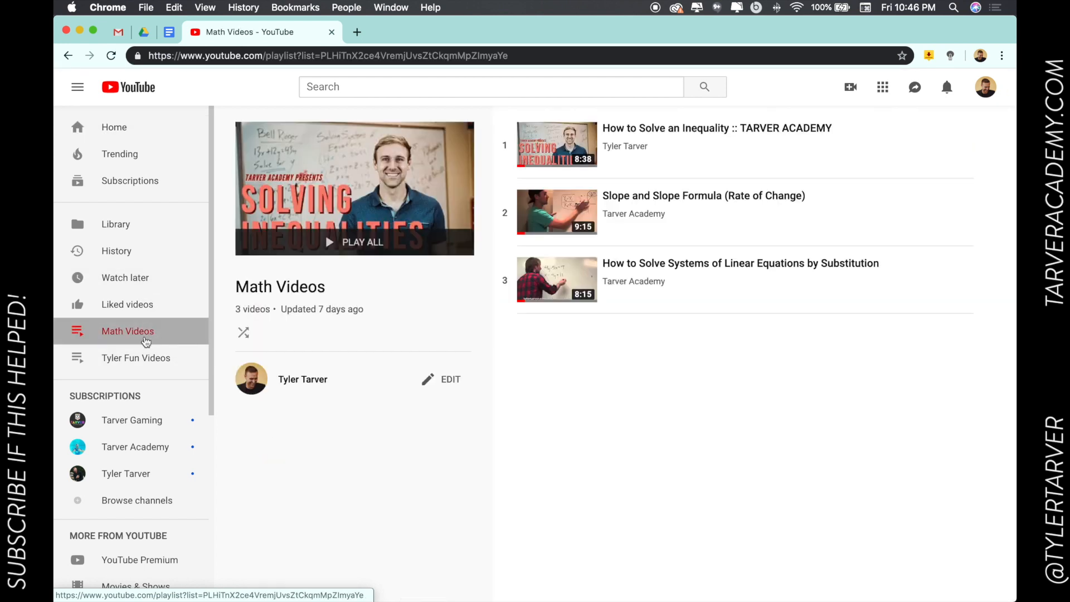
pyautogui.moveTo(370, 419)
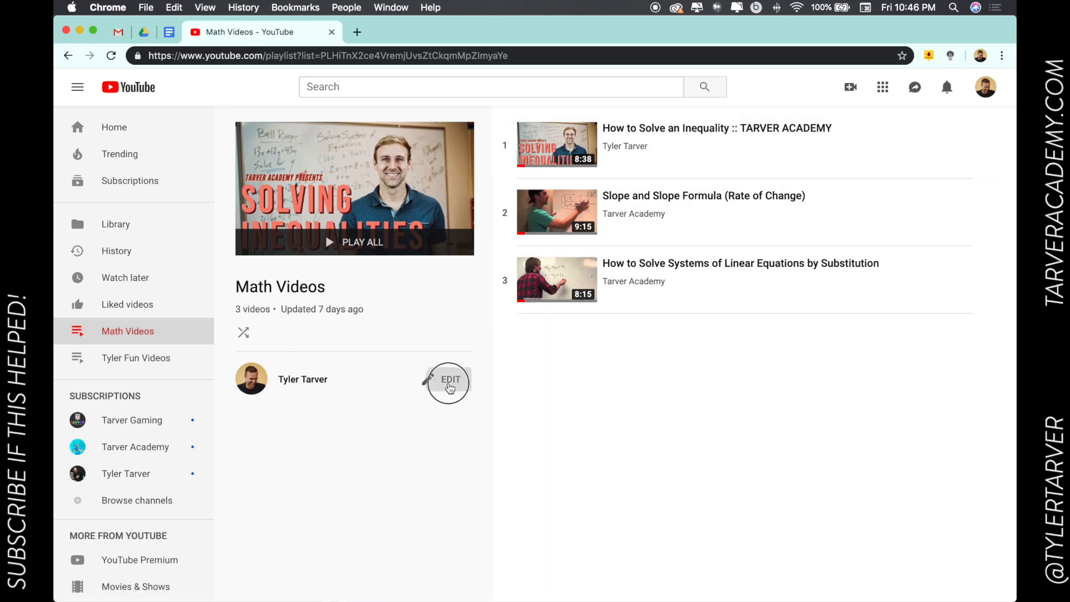
pyautogui.click(451, 383)
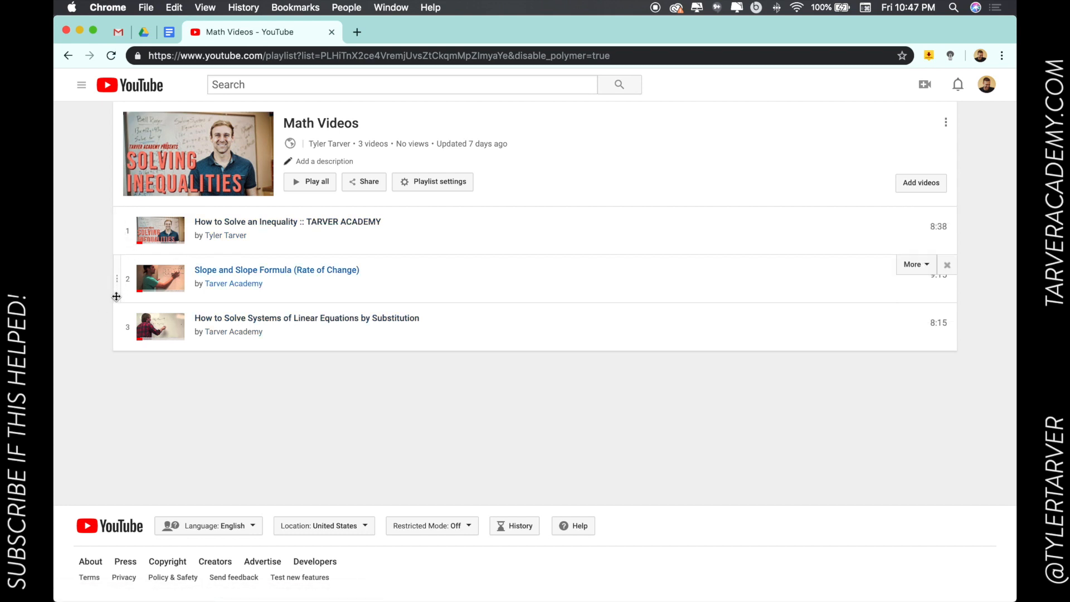
# - Reorder the videos to Slope, Systems, Inequality and set the inequality lesson as playlist thumbnail
pyautogui.click(948, 264)
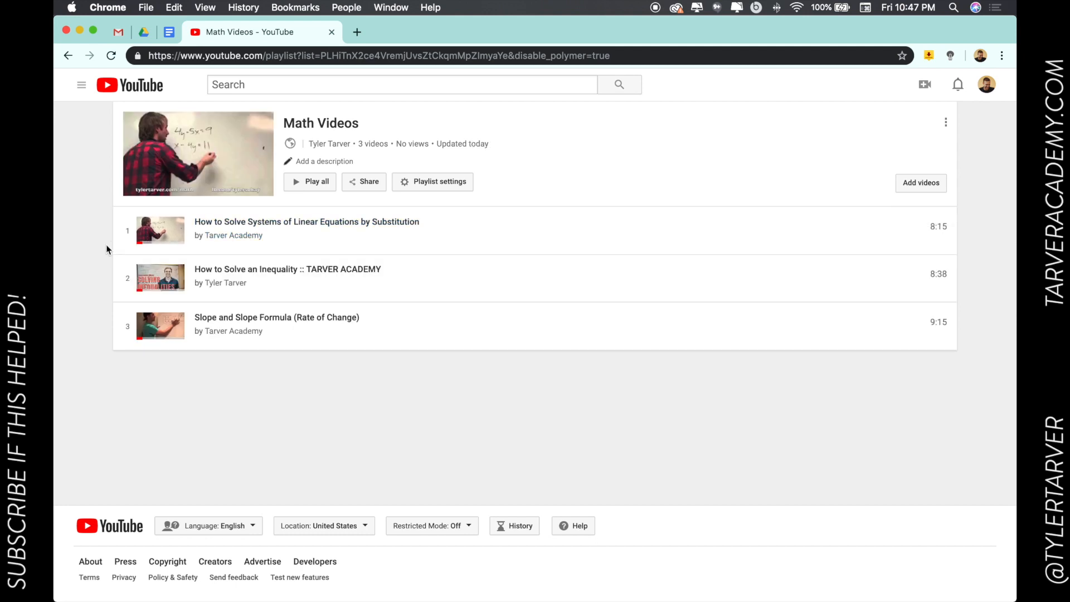
pyautogui.moveTo(188, 141)
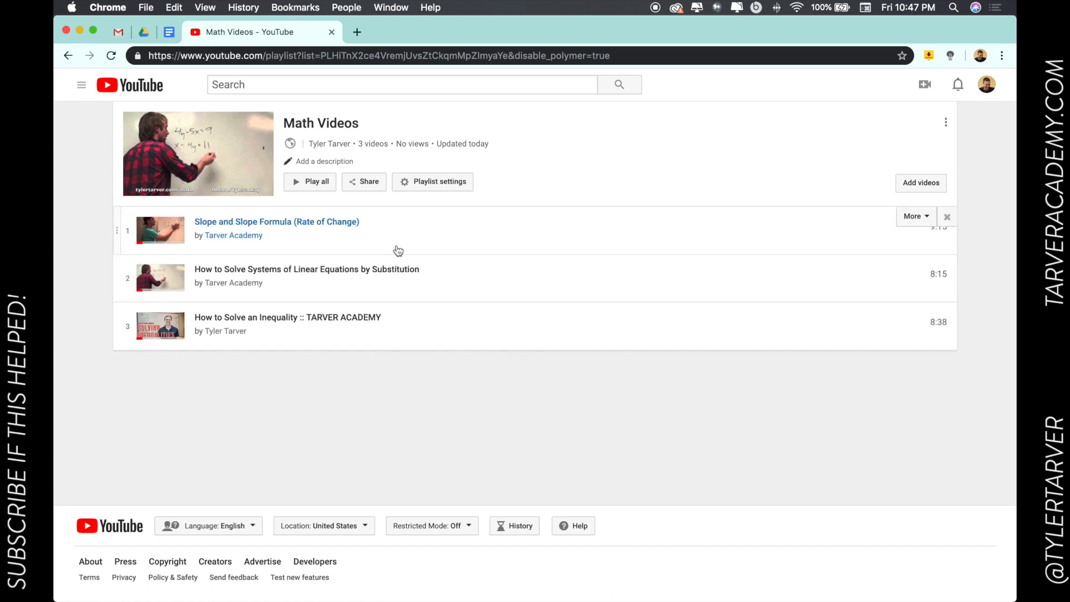
pyautogui.click(916, 216)
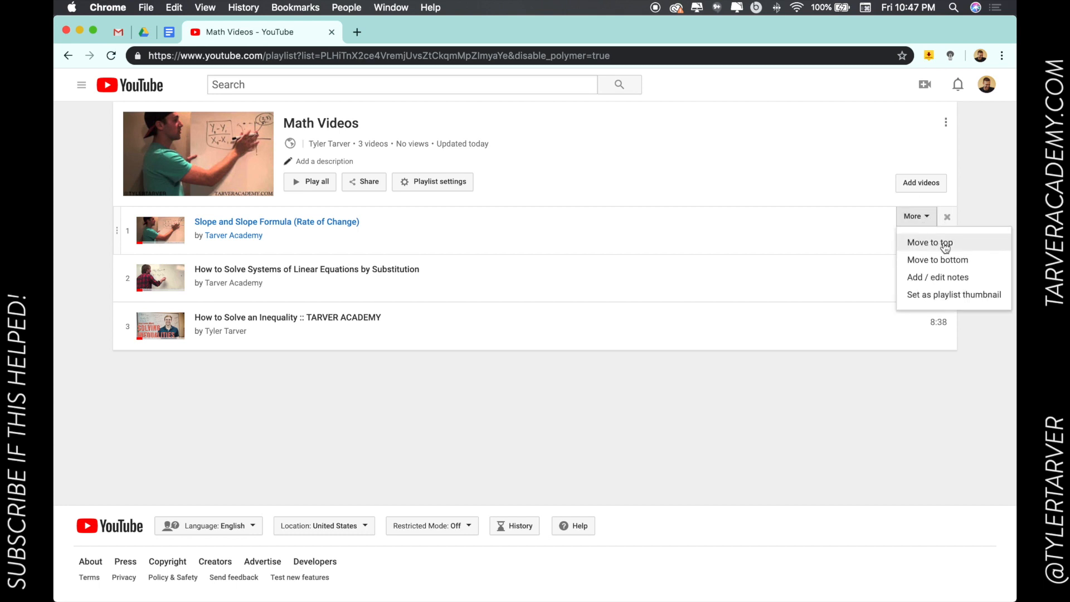
pyautogui.moveTo(951, 262)
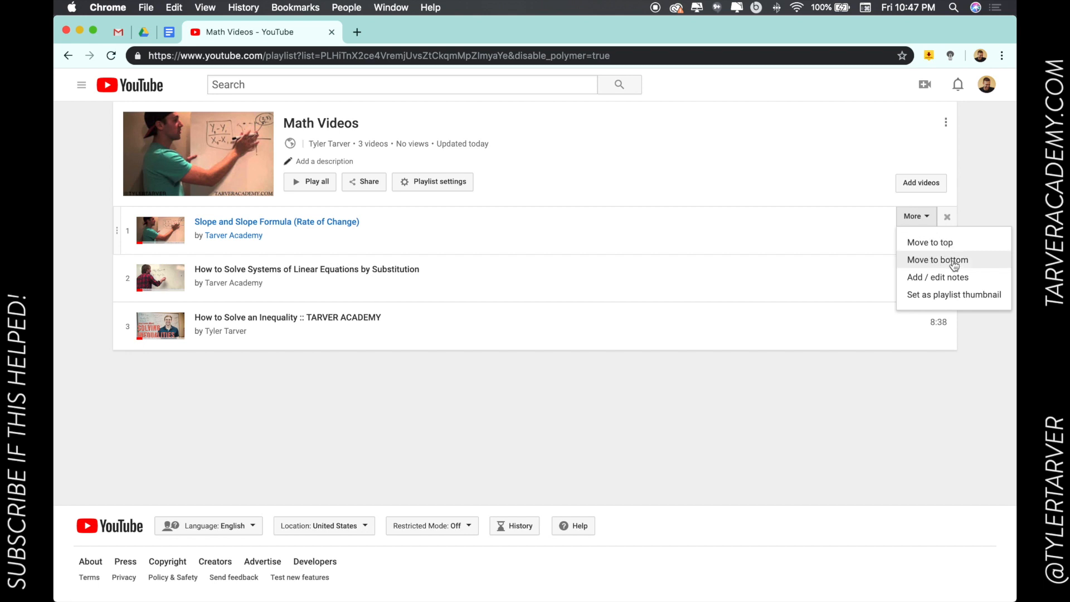
pyautogui.moveTo(954, 281)
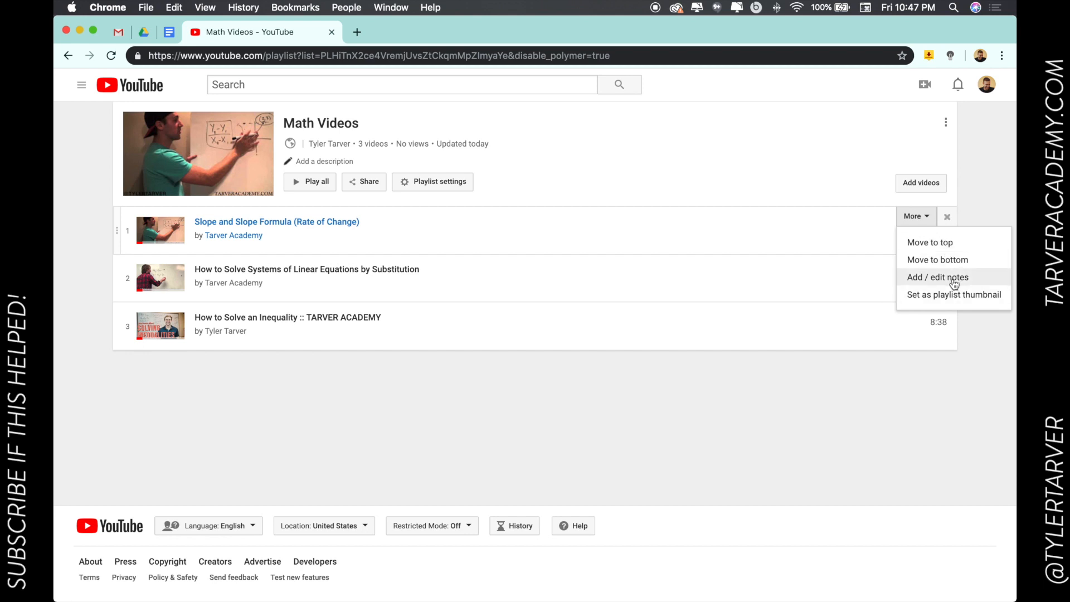
pyautogui.moveTo(929, 310)
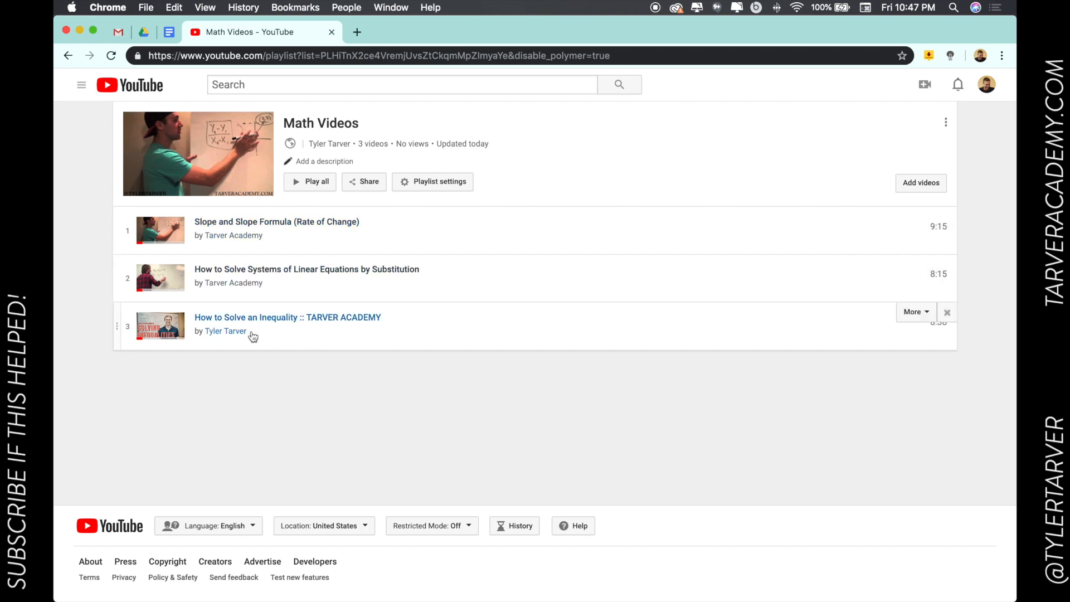
pyautogui.click(916, 312)
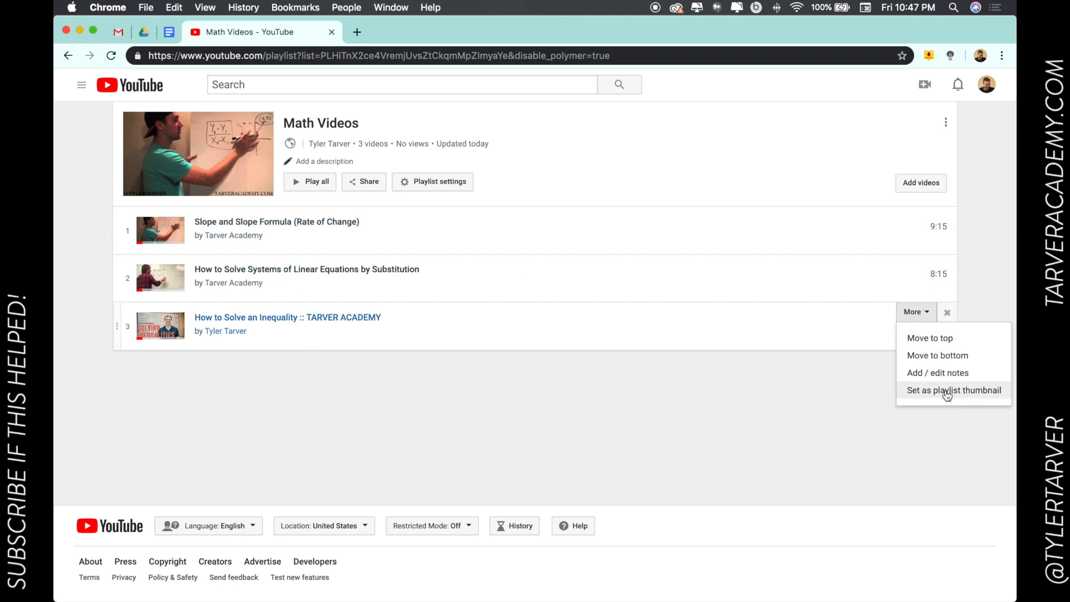
pyautogui.click(954, 390)
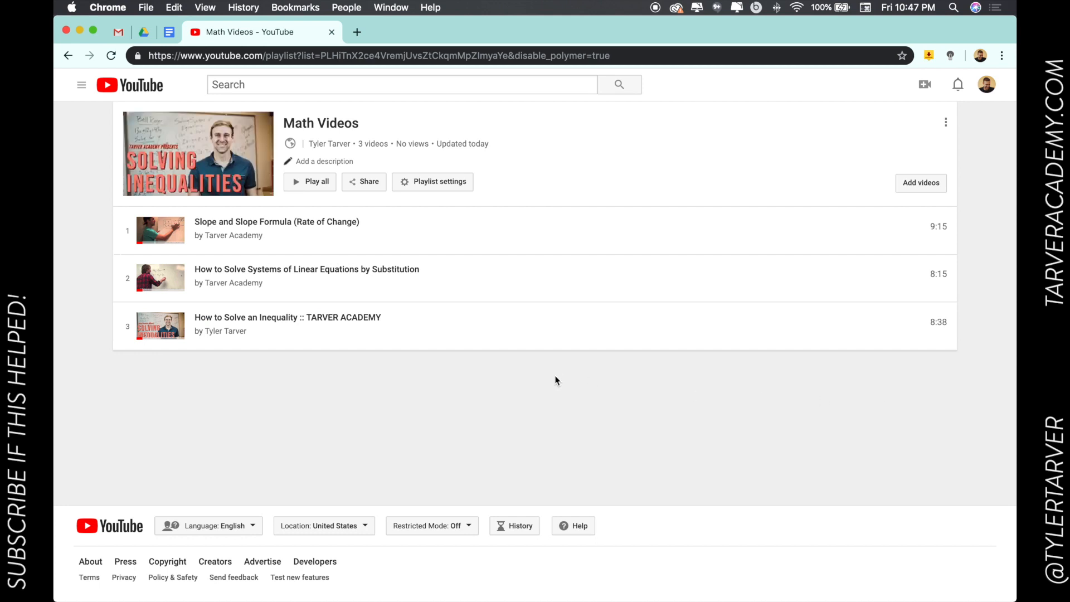
pyautogui.moveTo(243, 328)
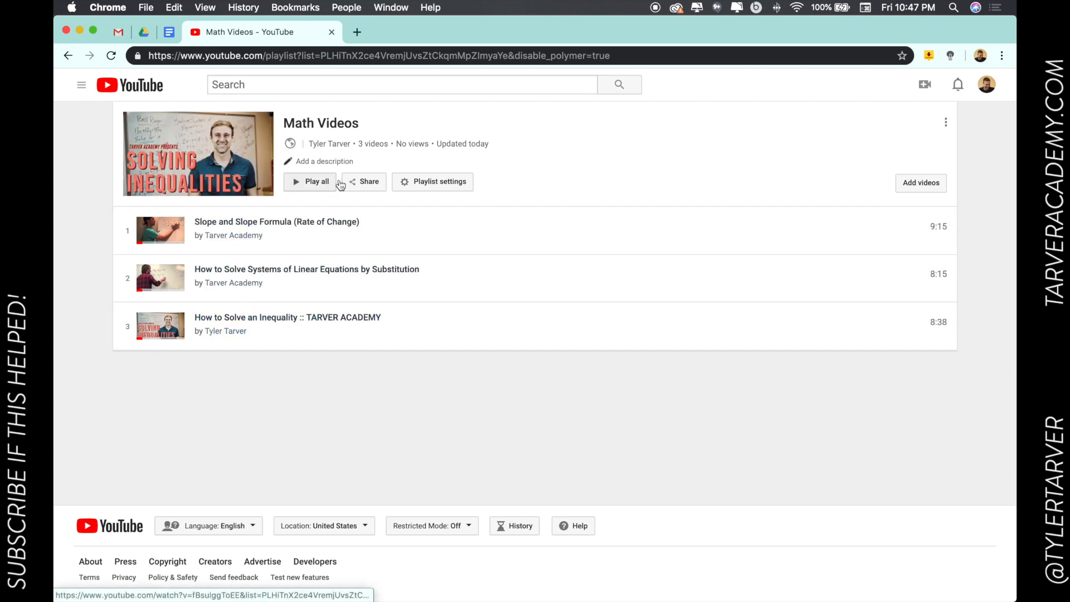
pyautogui.moveTo(413, 187)
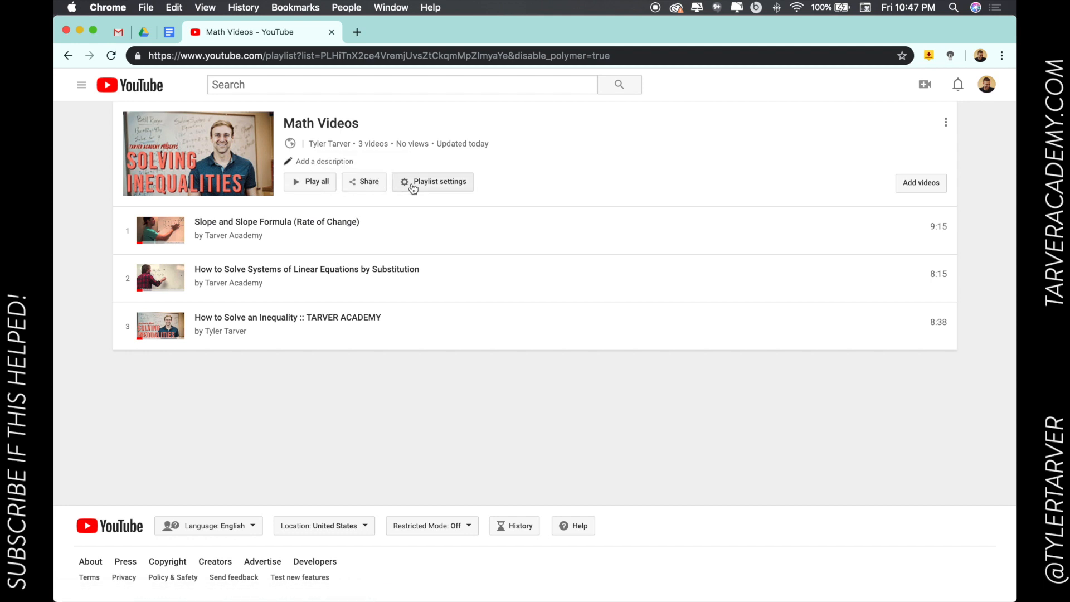
# - In Playlist settings, review privacy and set ordering to sort by most popular
pyautogui.click(433, 182)
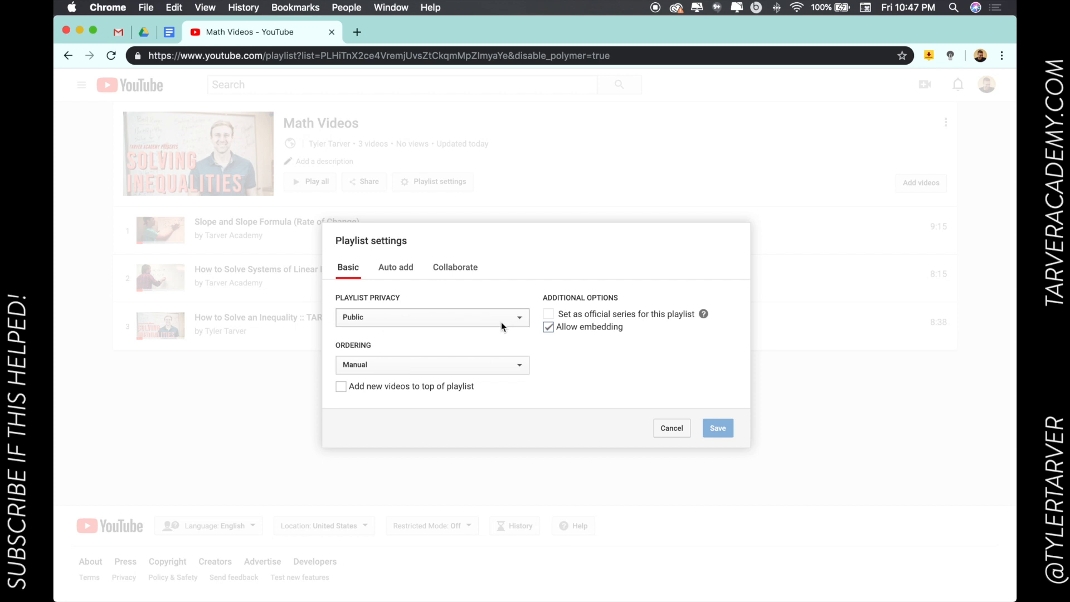
pyautogui.click(432, 318)
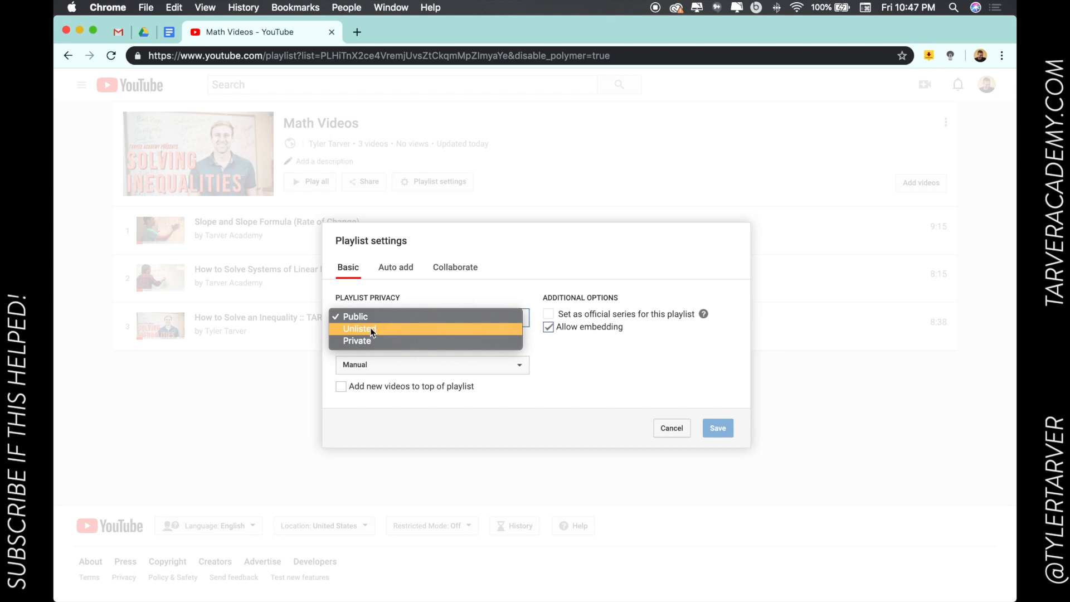
pyautogui.moveTo(393, 337)
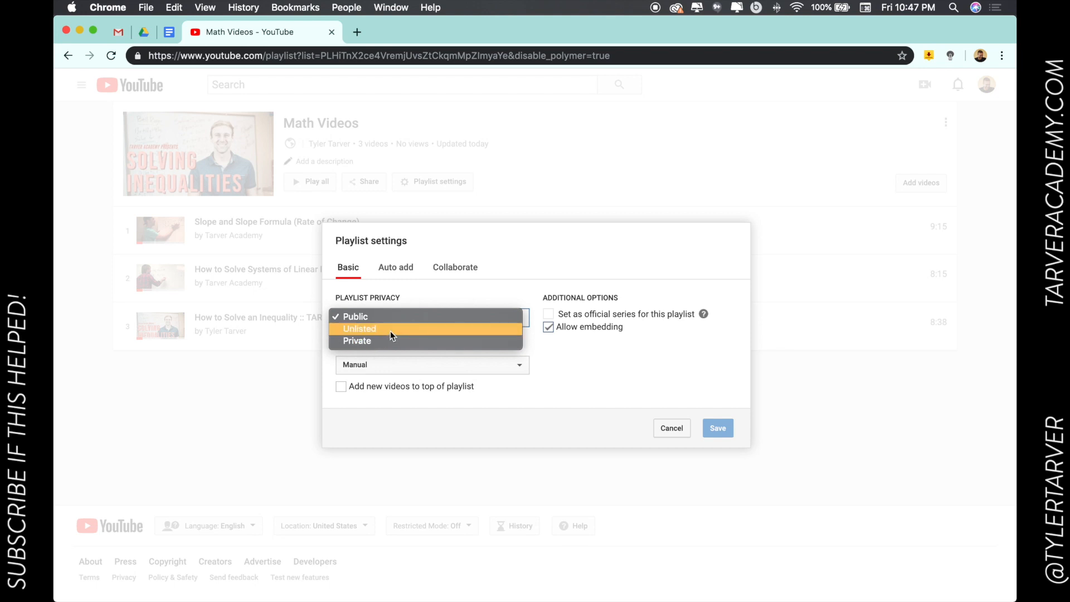
pyautogui.moveTo(375, 346)
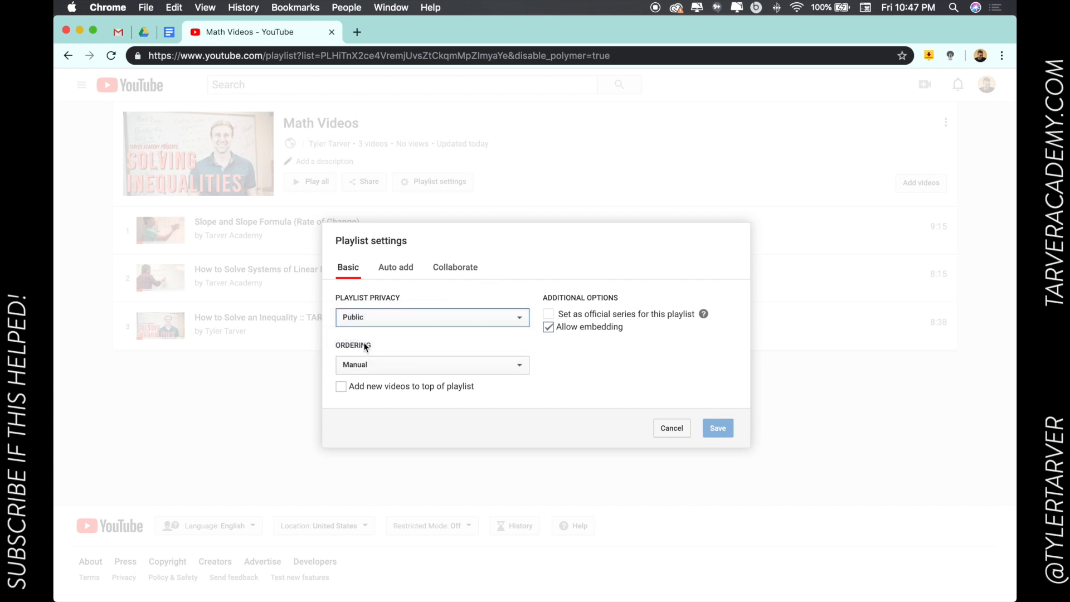
pyautogui.click(432, 365)
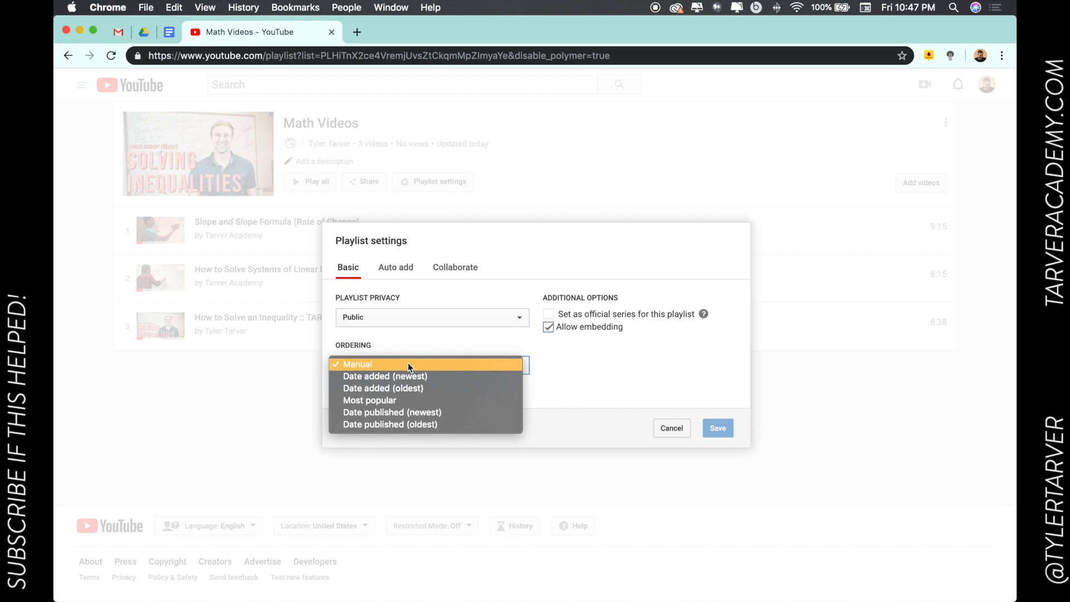
pyautogui.moveTo(428, 400)
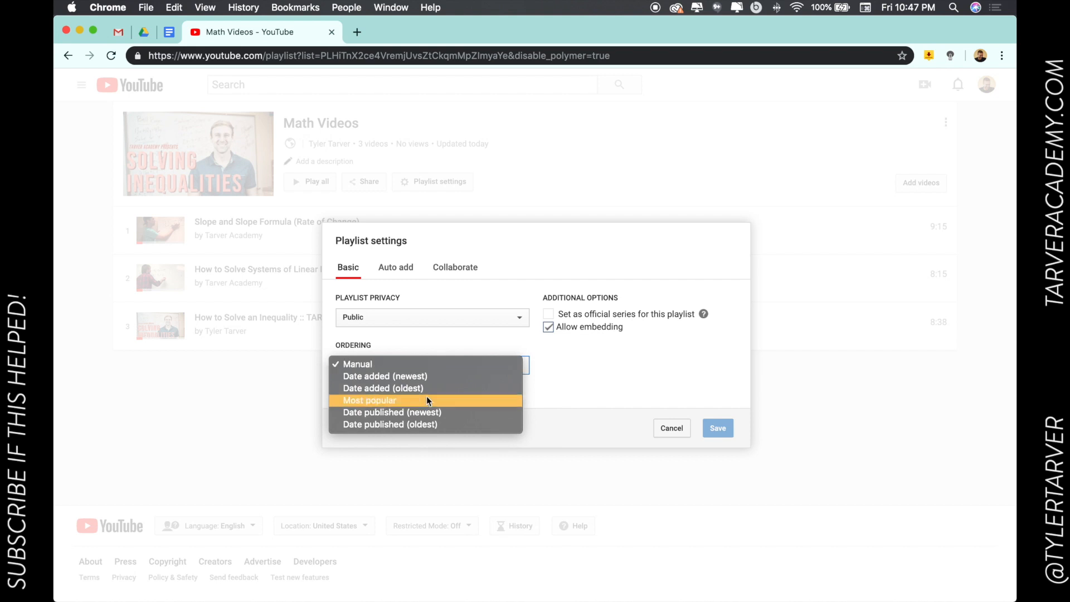
pyautogui.moveTo(434, 408)
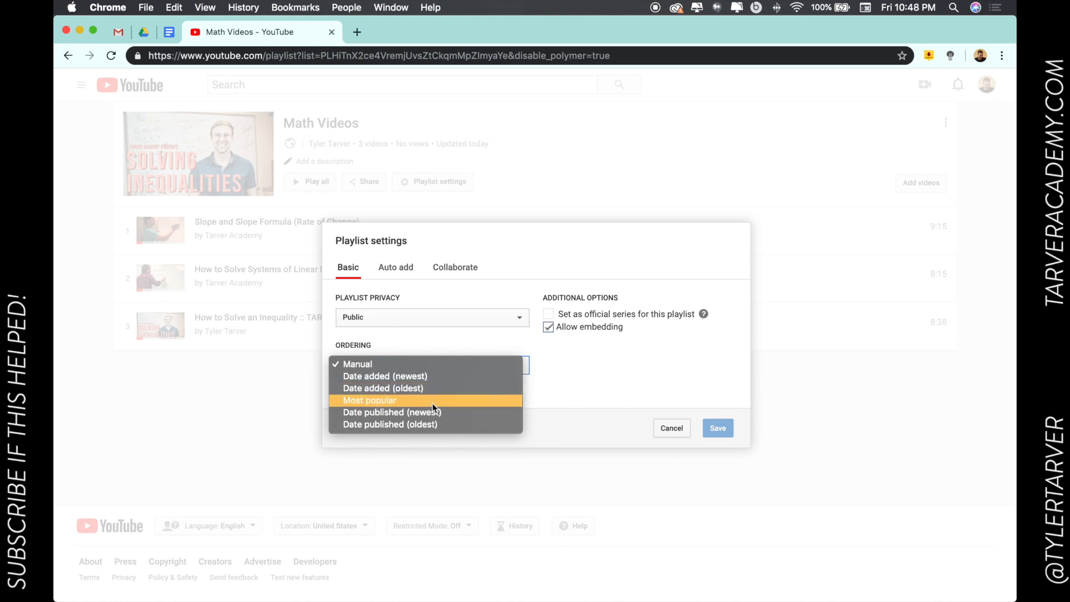
pyautogui.click(368, 400)
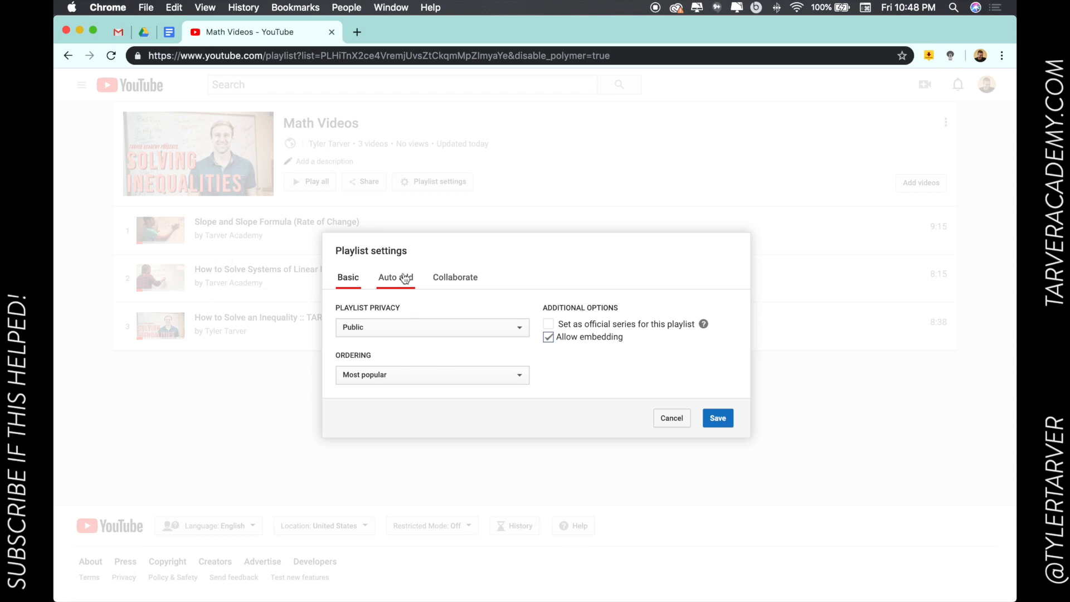
# - Try an Auto add rule and delete it again, leaving no auto-add rules
pyautogui.click(396, 277)
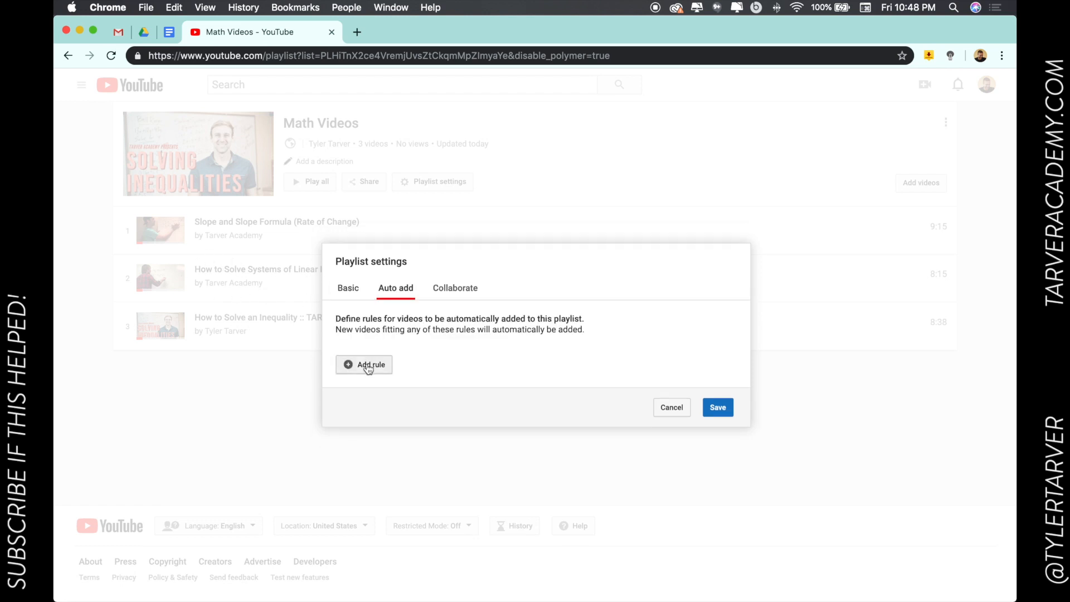
pyautogui.click(363, 365)
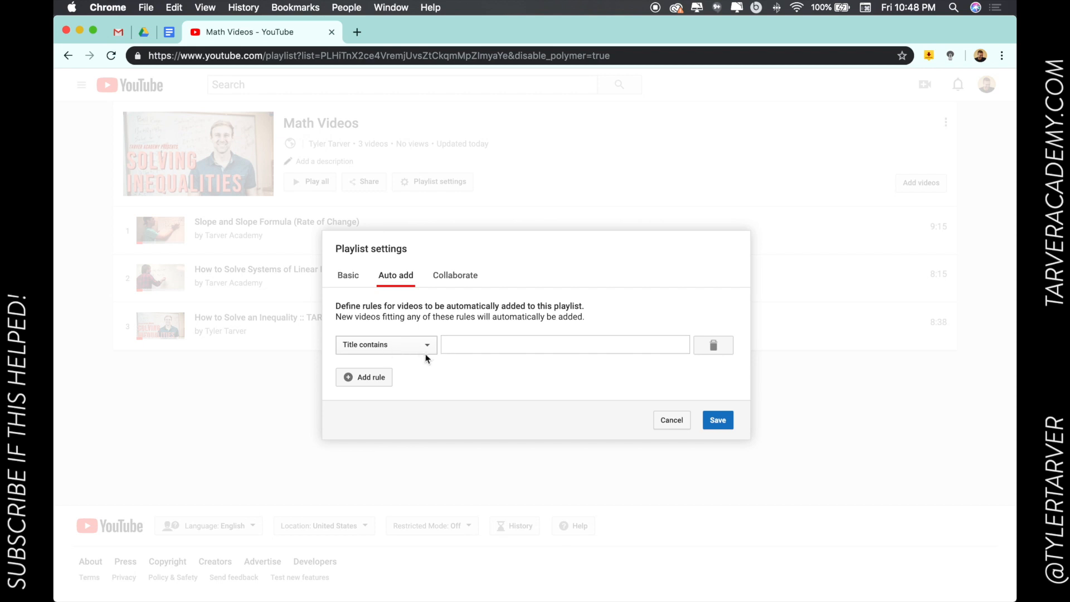
pyautogui.click(565, 344)
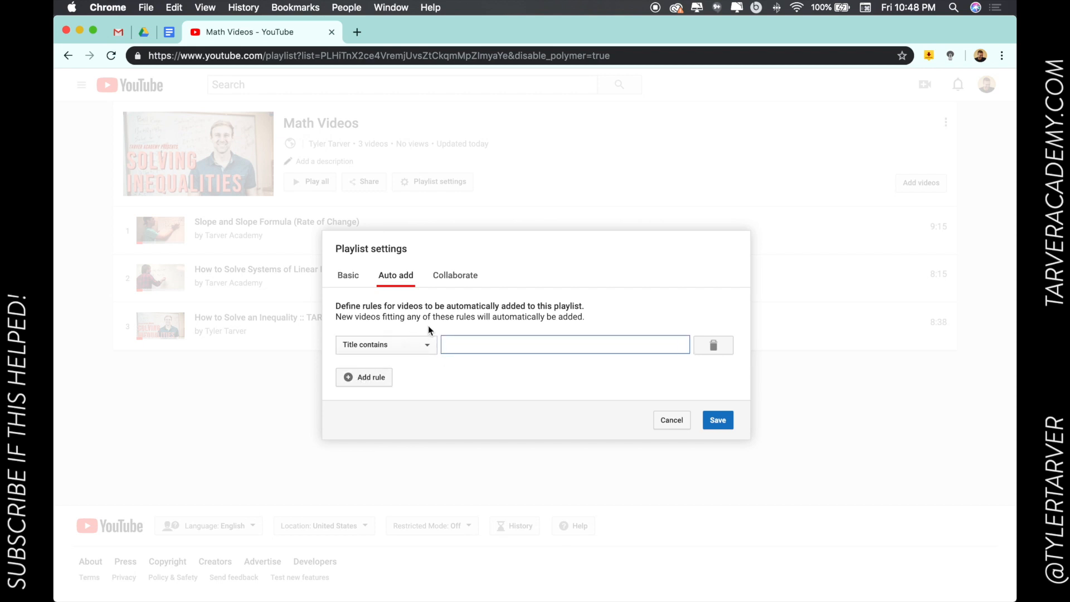
pyautogui.click(713, 346)
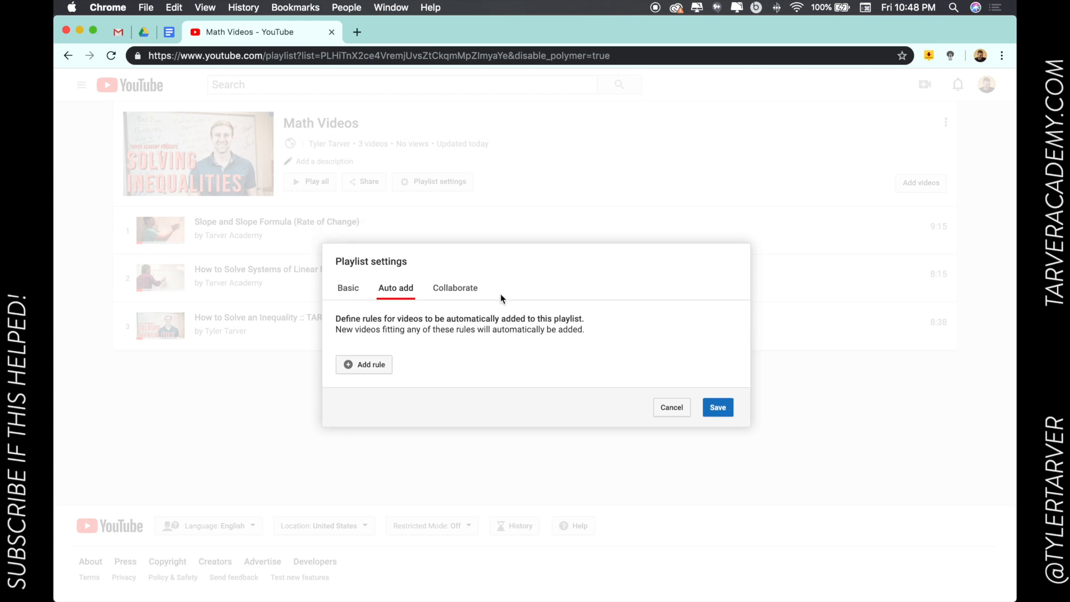
# - Enable collaborators adding videos under Collaborate and save the playlist settings
pyautogui.click(455, 288)
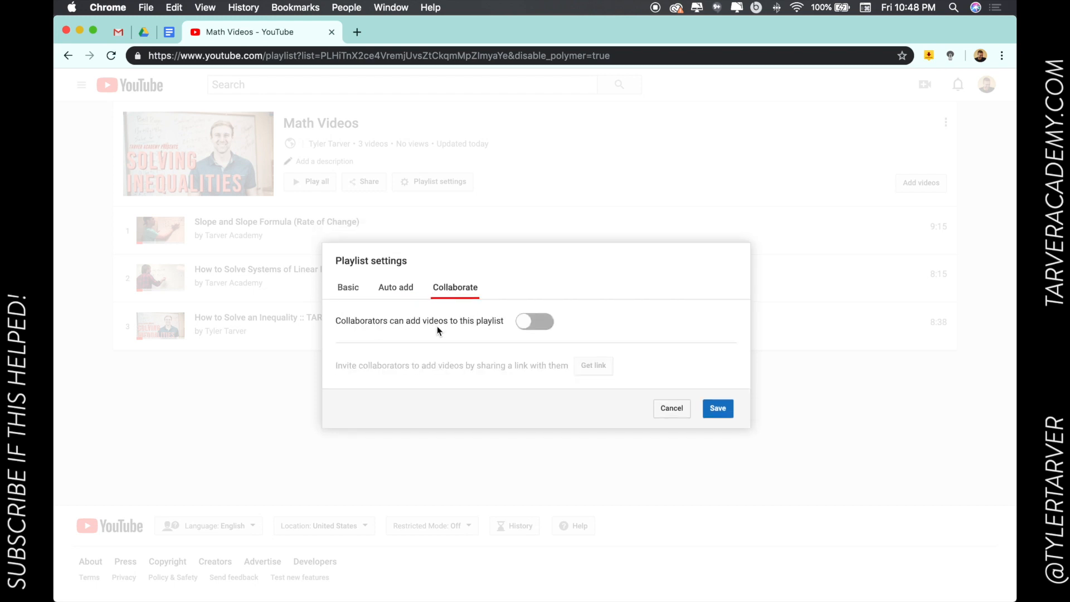
pyautogui.click(534, 321)
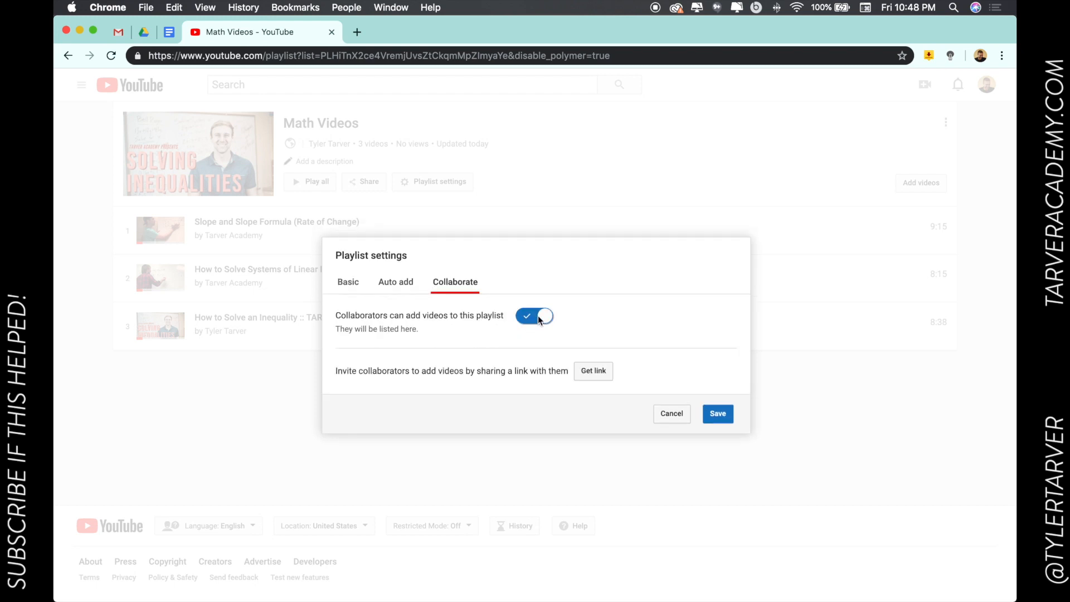
pyautogui.moveTo(445, 332)
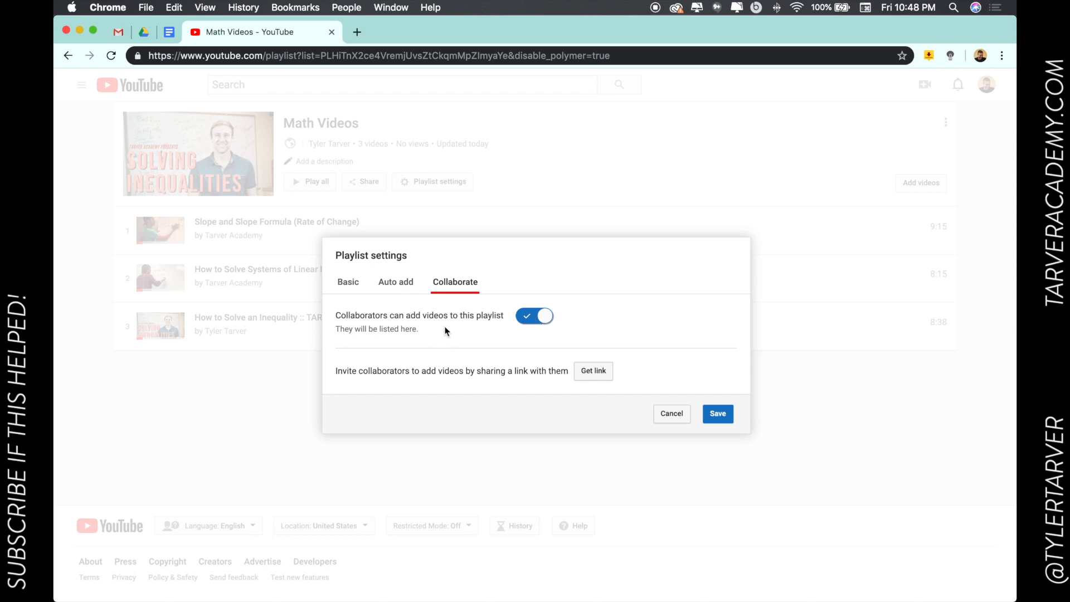
pyautogui.moveTo(476, 368)
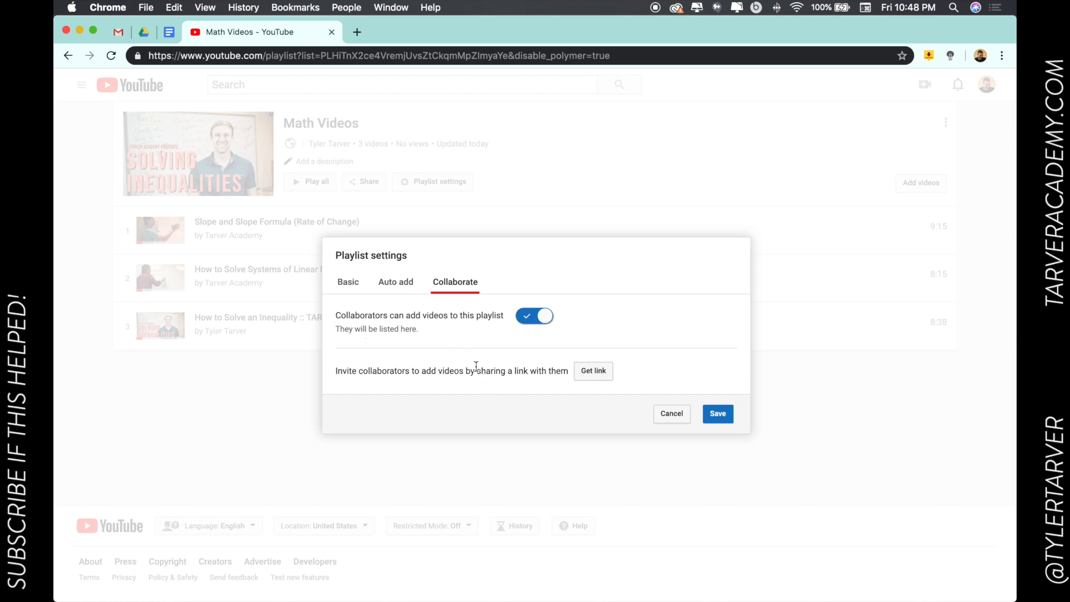
pyautogui.moveTo(509, 382)
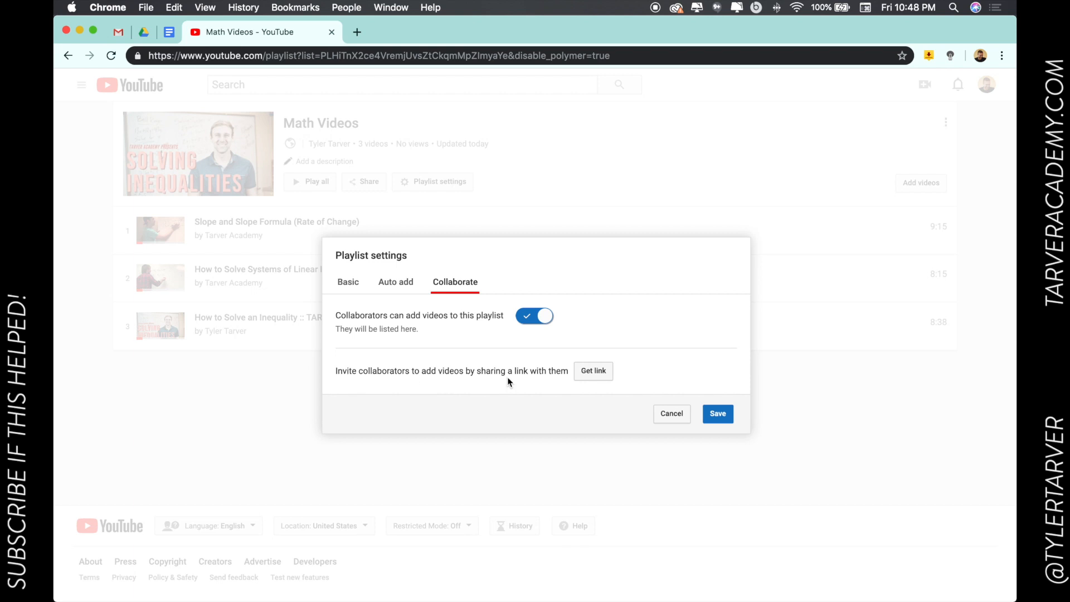
pyautogui.moveTo(595, 374)
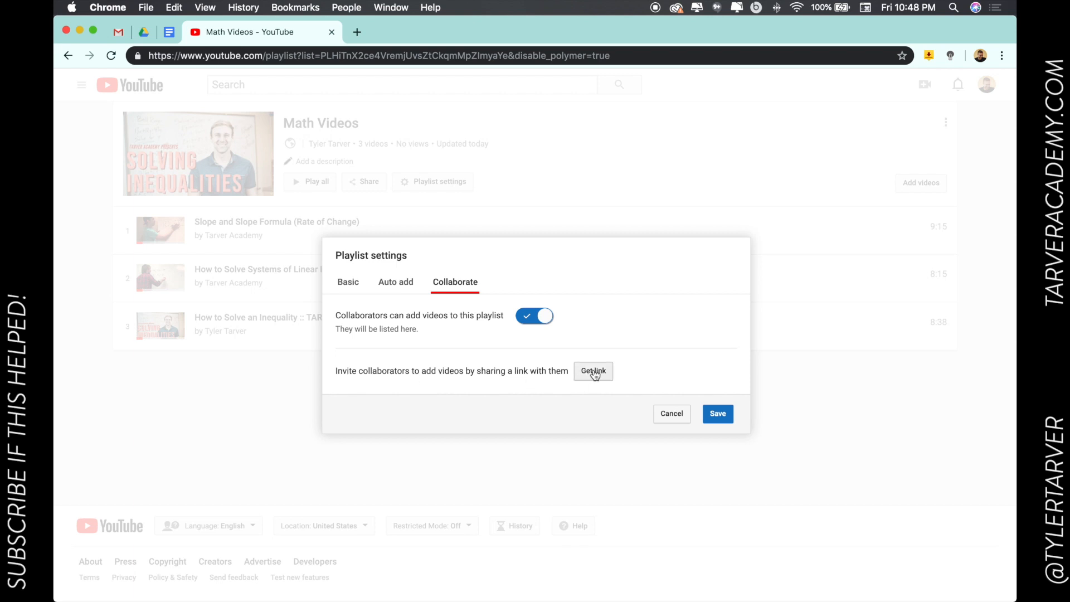
pyautogui.moveTo(717, 414)
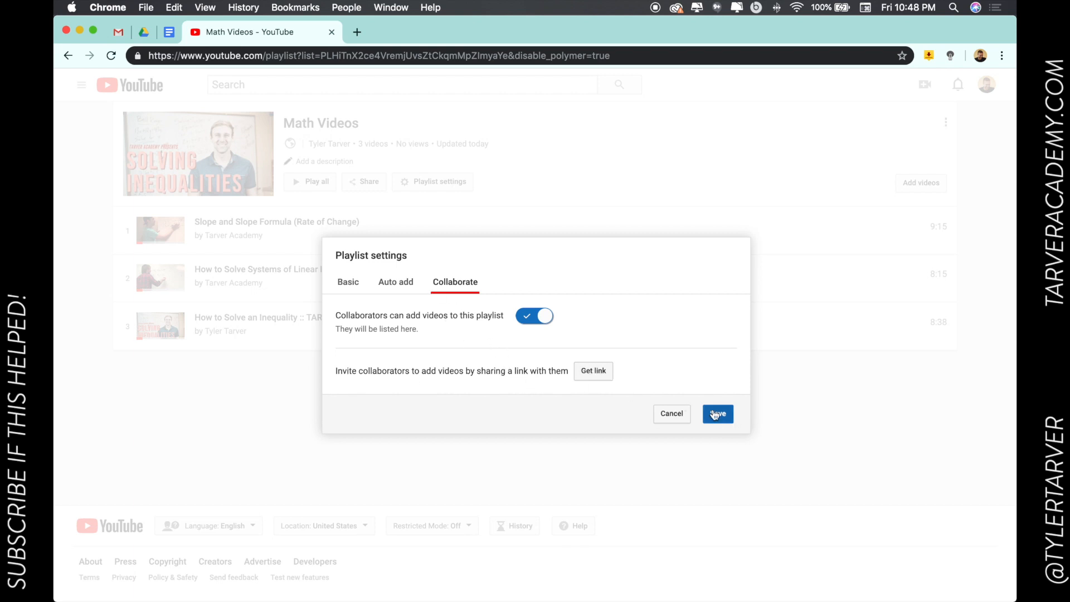
pyautogui.click(717, 413)
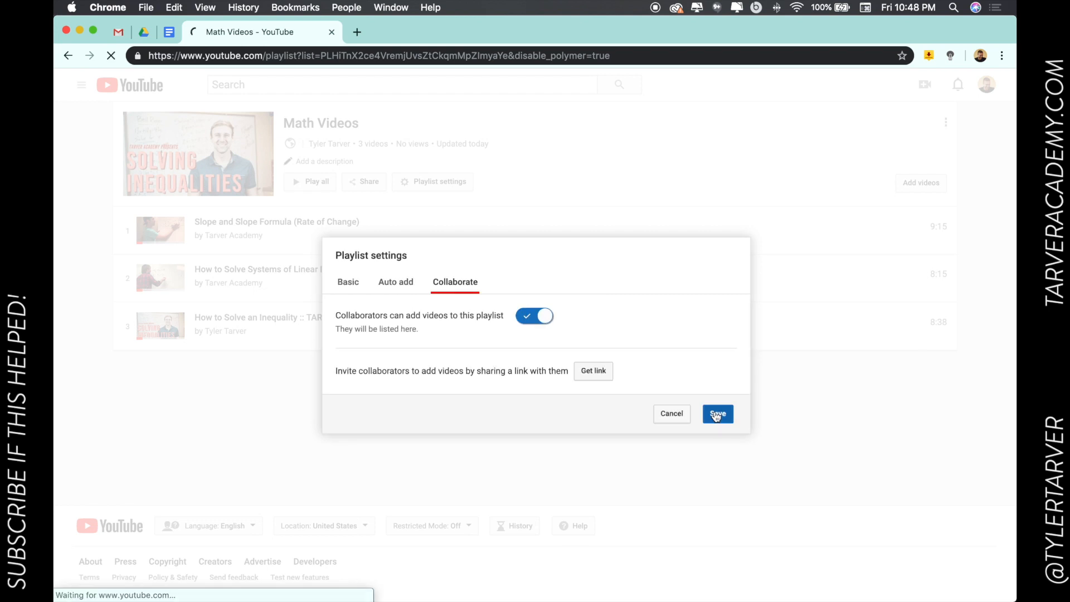
pyautogui.click(718, 414)
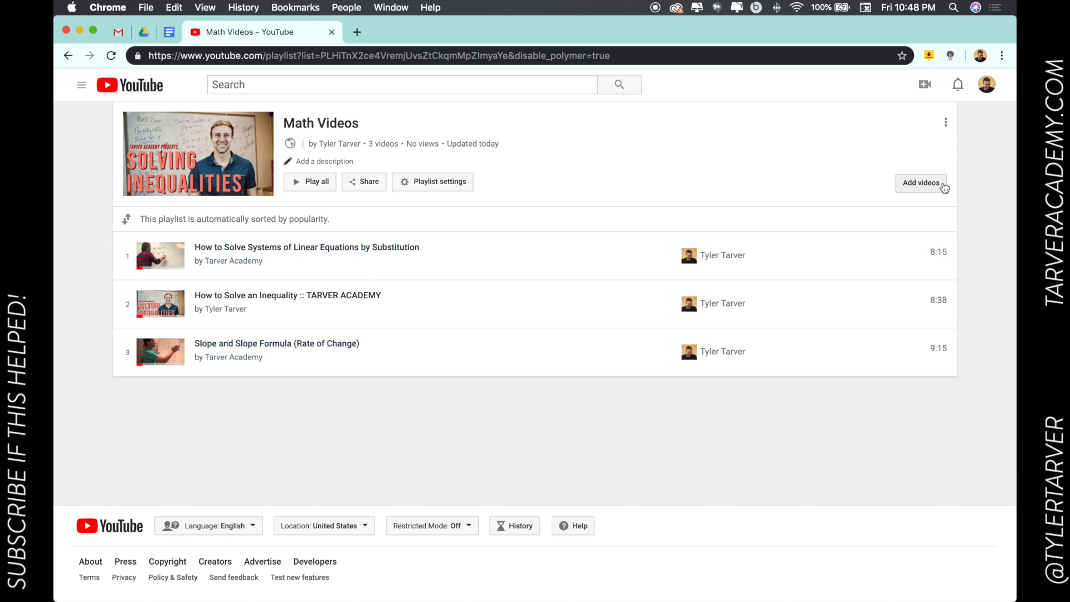
pyautogui.moveTo(912, 184)
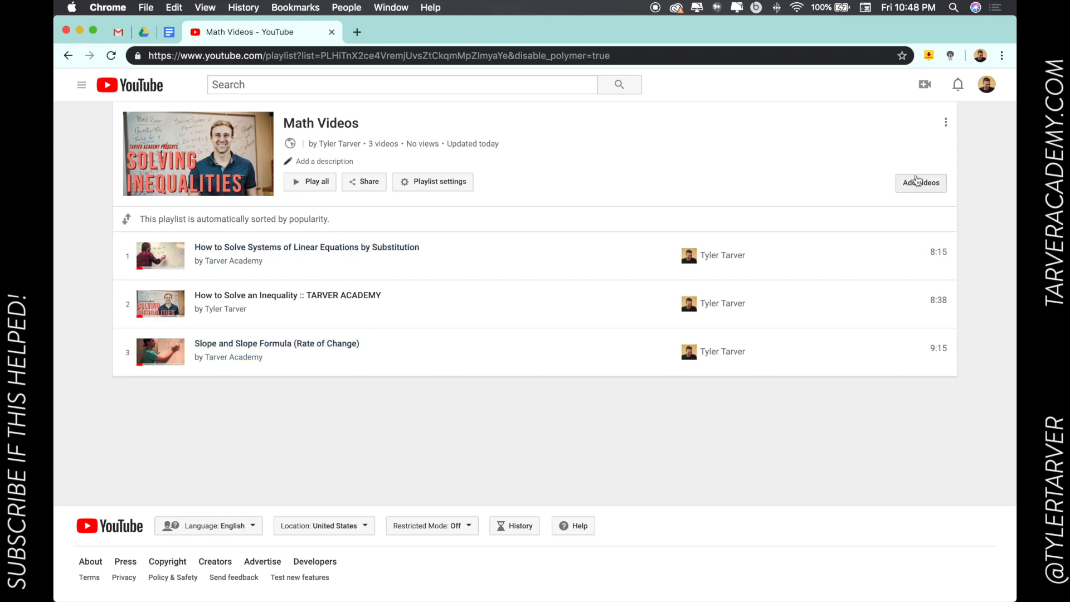
# - Search 'tarver math' in Add videos to bring Tarver math lessons into the playlist
pyautogui.click(920, 183)
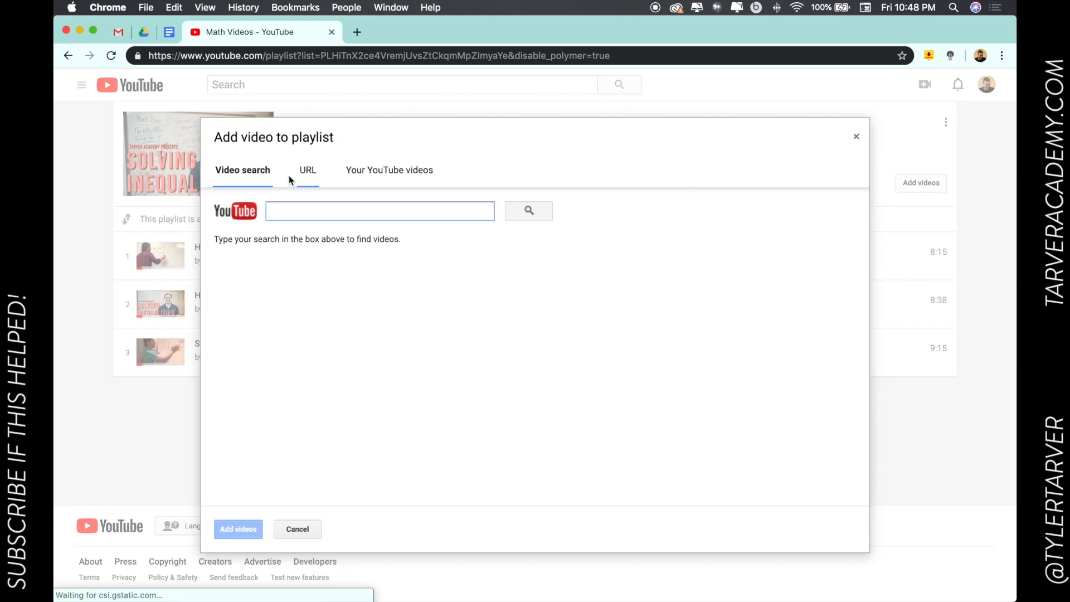
pyautogui.click(379, 211)
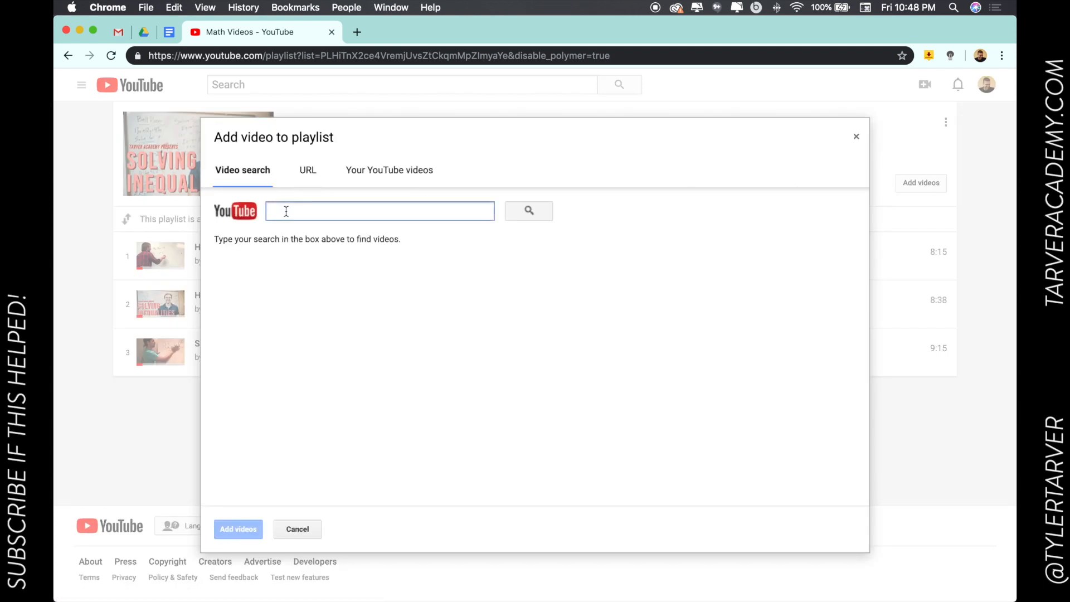
pyautogui.write('tarver math')
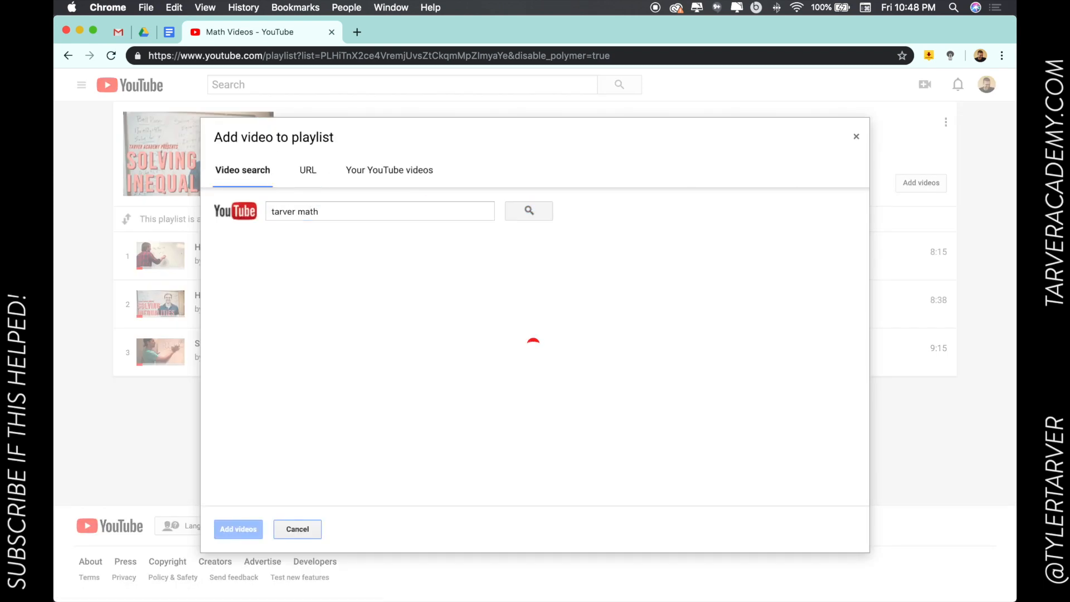
pyautogui.click(528, 211)
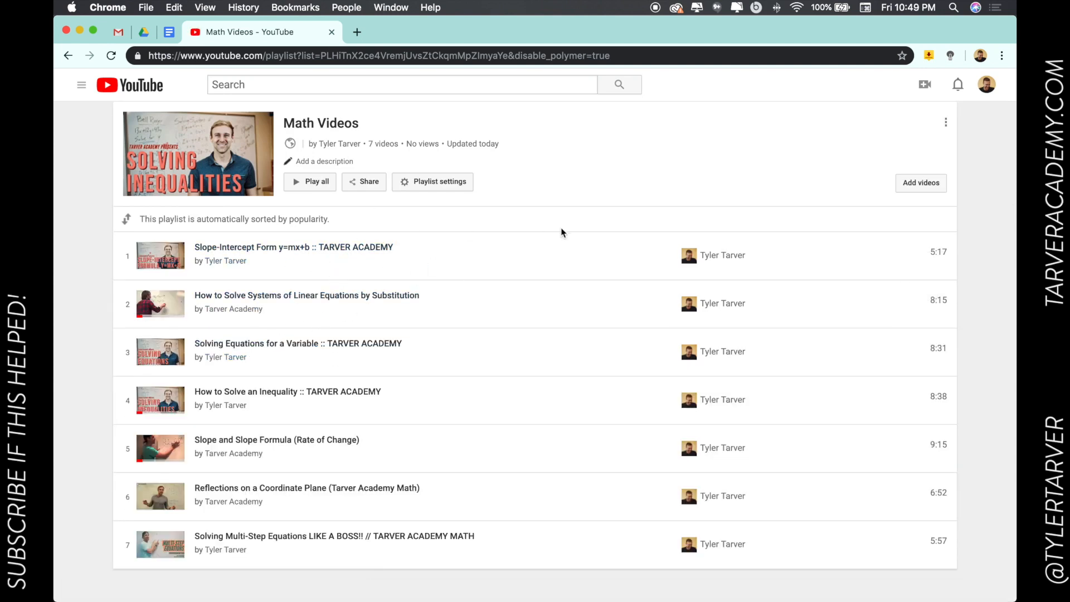
pyautogui.moveTo(332, 213)
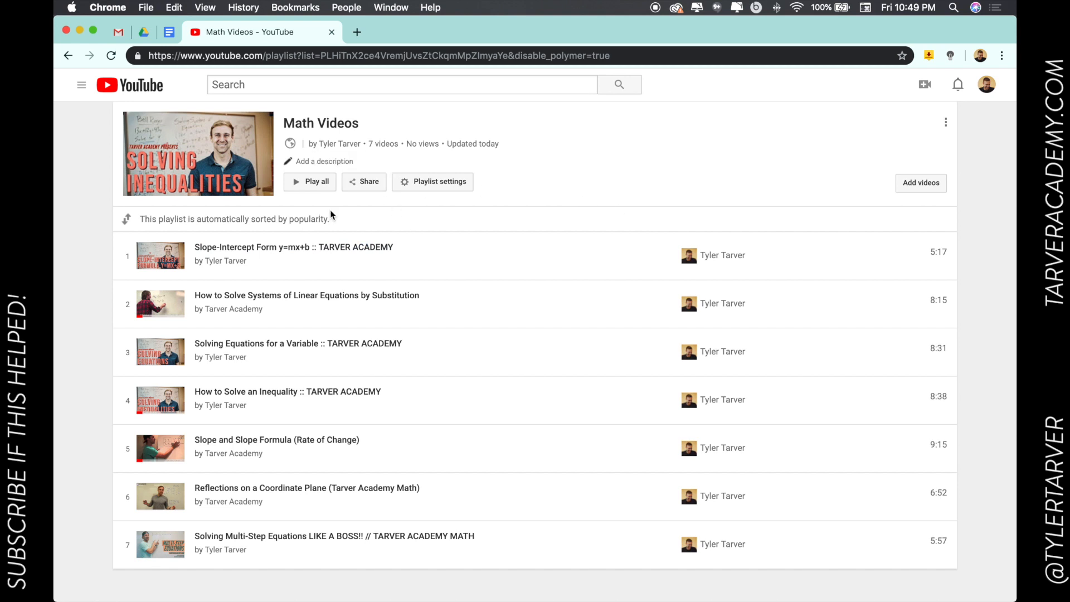
pyautogui.moveTo(299, 242)
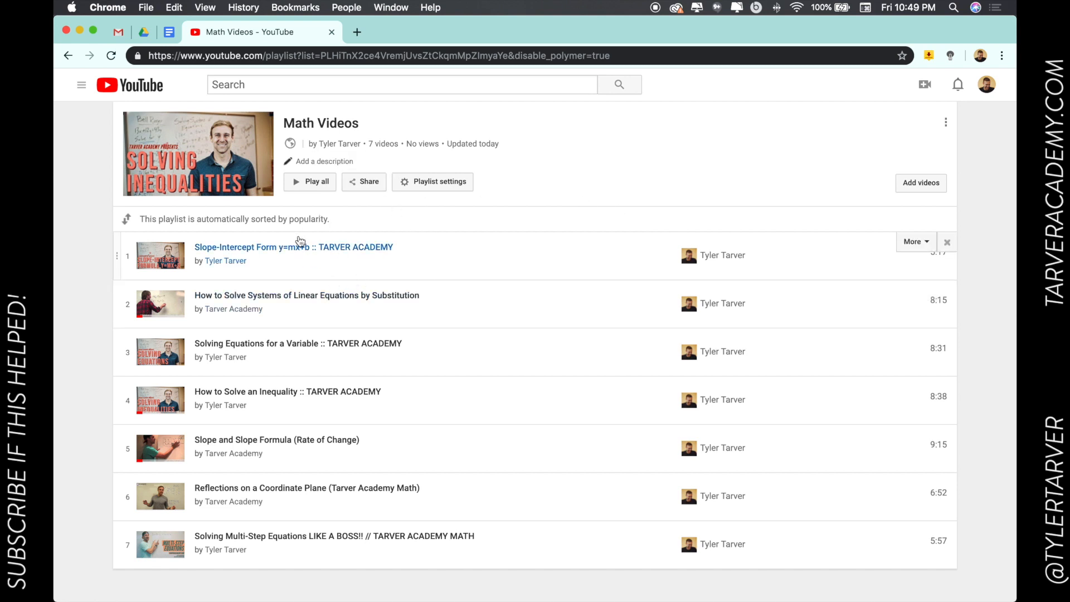
# - Retitle the playlist 'Math Videos - Tyler Tarver' and describe it 'These are math vids by Tyler Tarver'
pyautogui.click(320, 123)
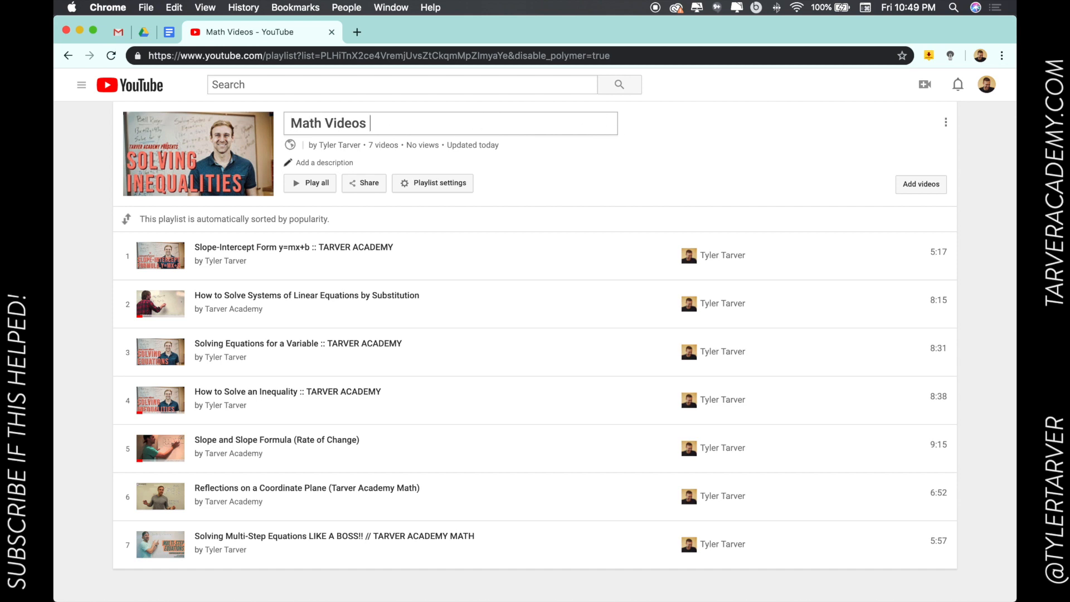
pyautogui.write('- Tyler Tarver')
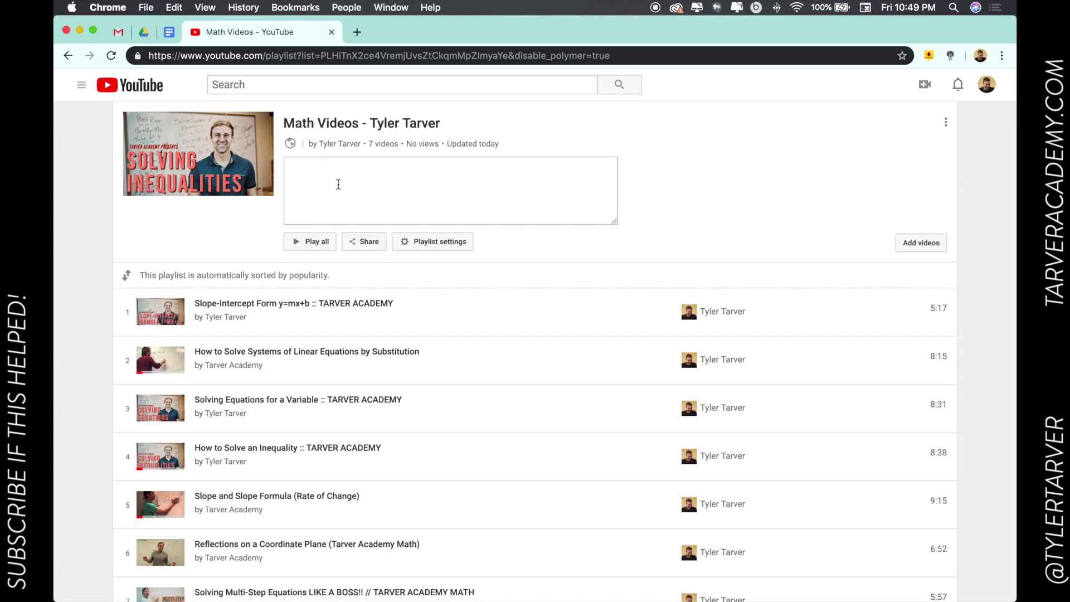
pyautogui.write('These are')
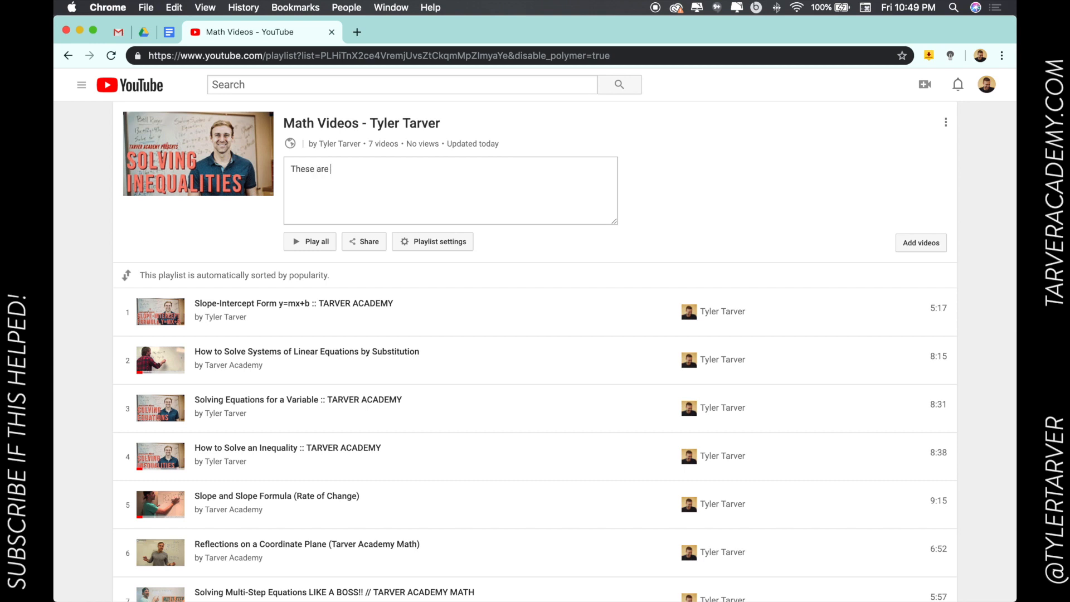
pyautogui.write('math vids by Tyler Tarver')
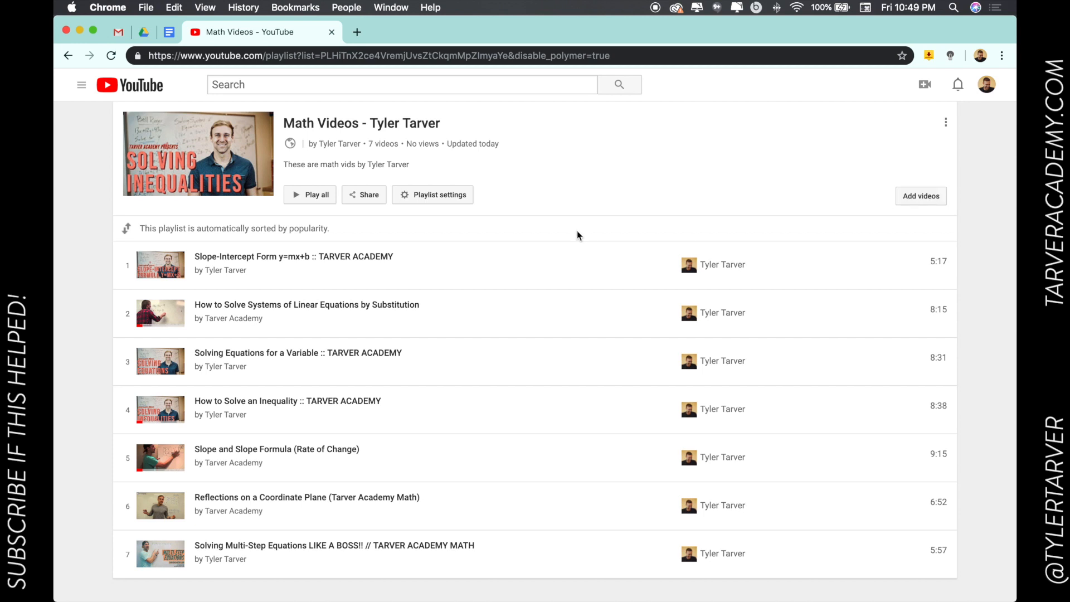
# - Open the Tarver Academy channel from the Systems of Linear Equations video's uploader link
pyautogui.scroll(3)
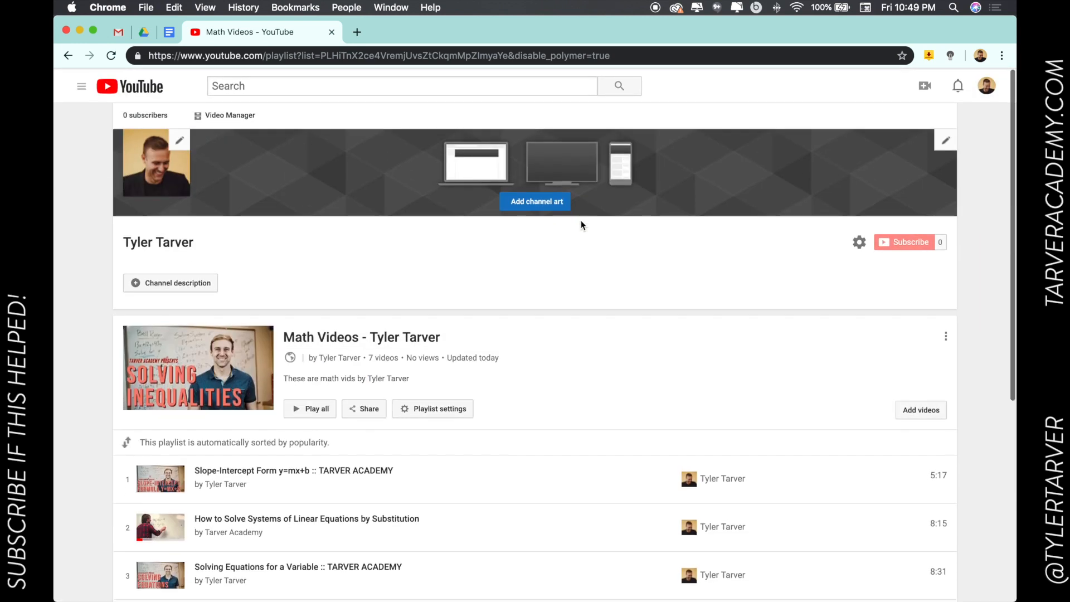
pyautogui.scroll(-3)
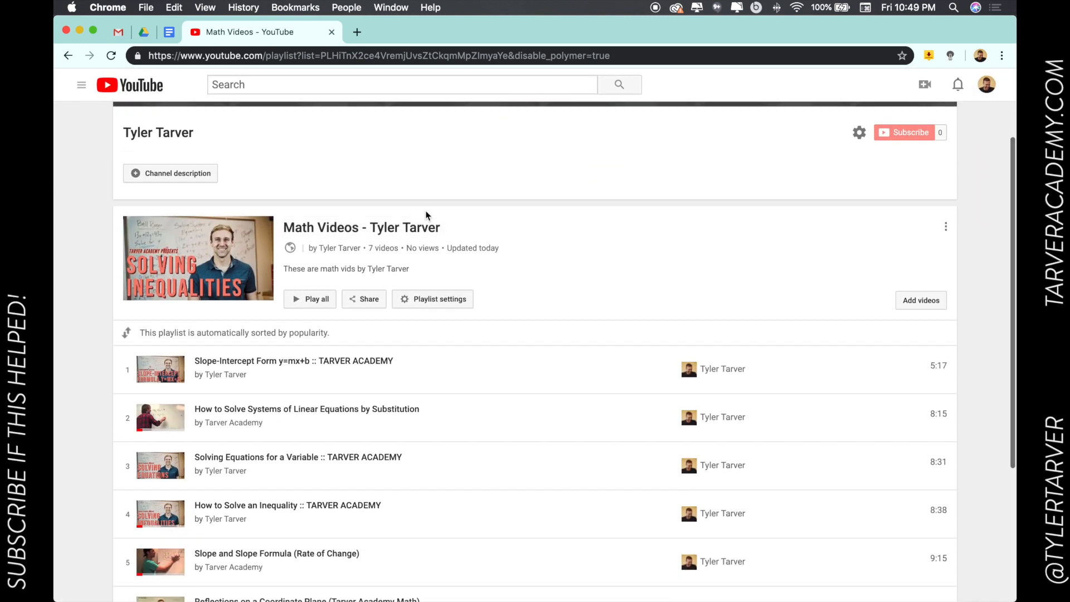
pyautogui.scroll(-3)
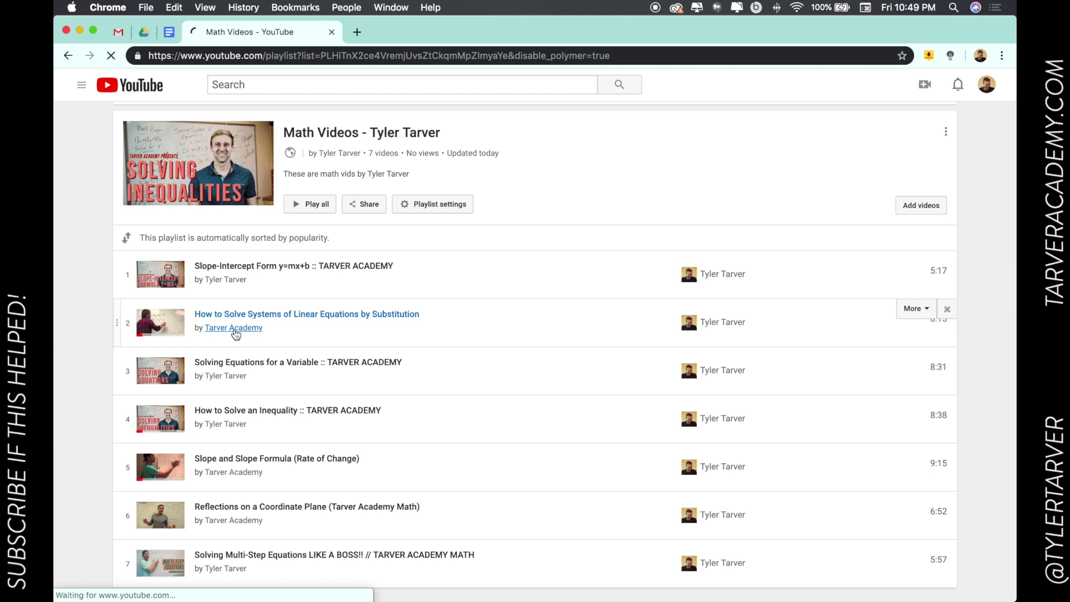
pyautogui.click(233, 328)
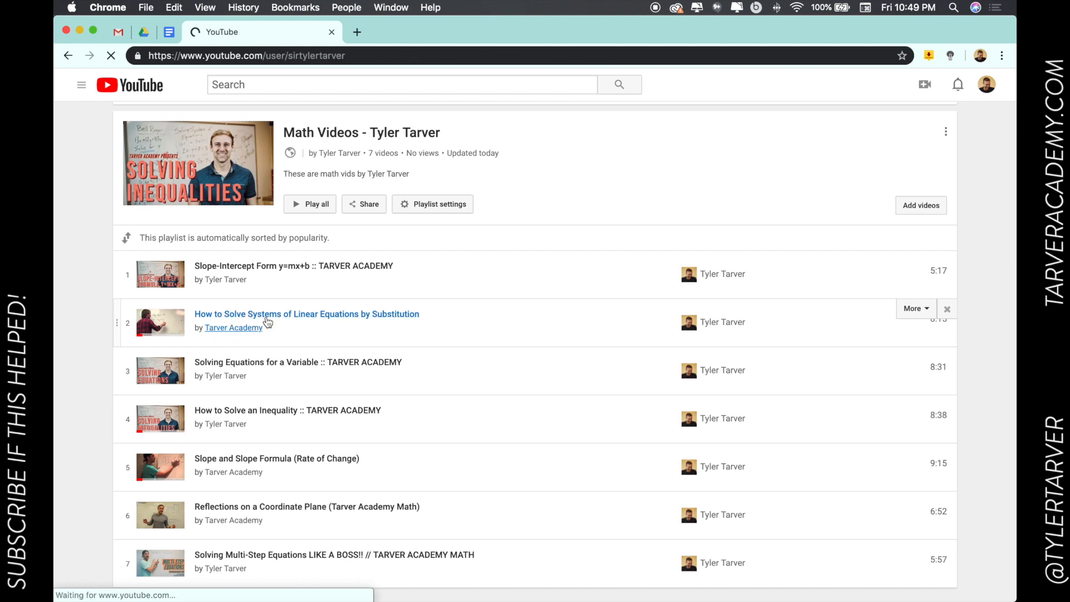